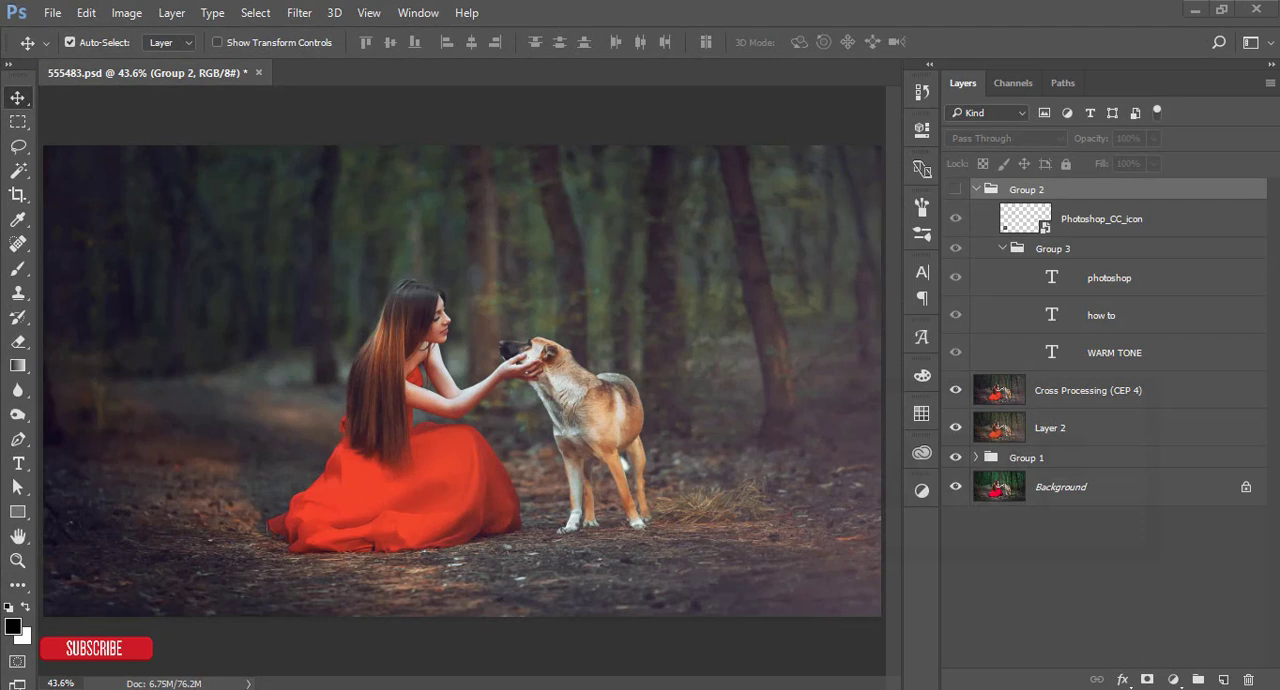
{"action": "mouse_move", "coordinate": [1250, 384]}
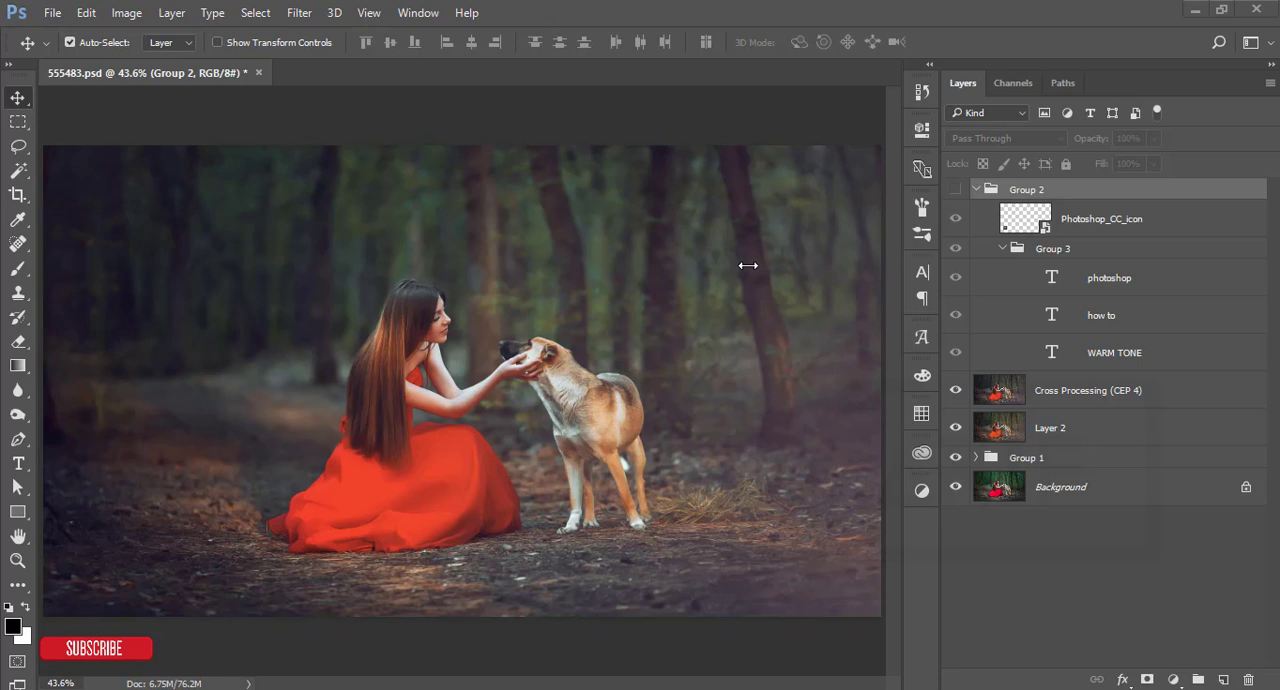
{"action": "mouse_move", "coordinate": [742, 268]}
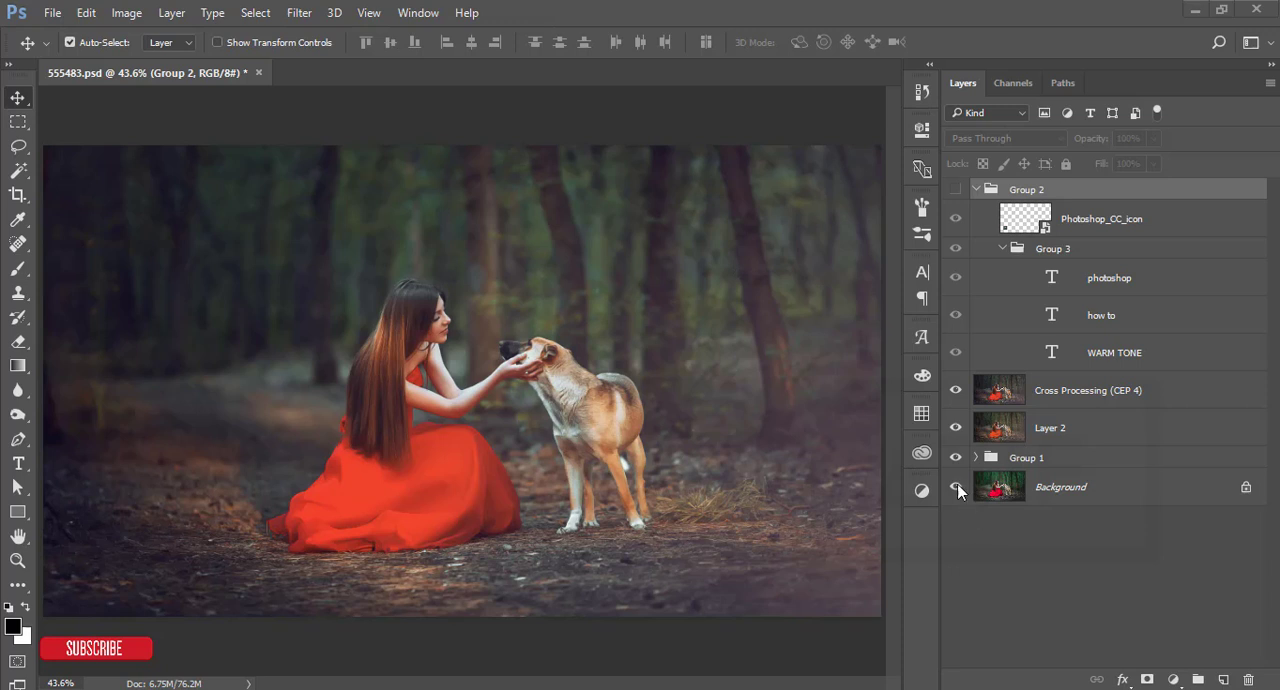
Toggle layer visibility so the WARM TONE title shows over the finished portrait
{"action": "left_click", "coordinate": [956, 390]}
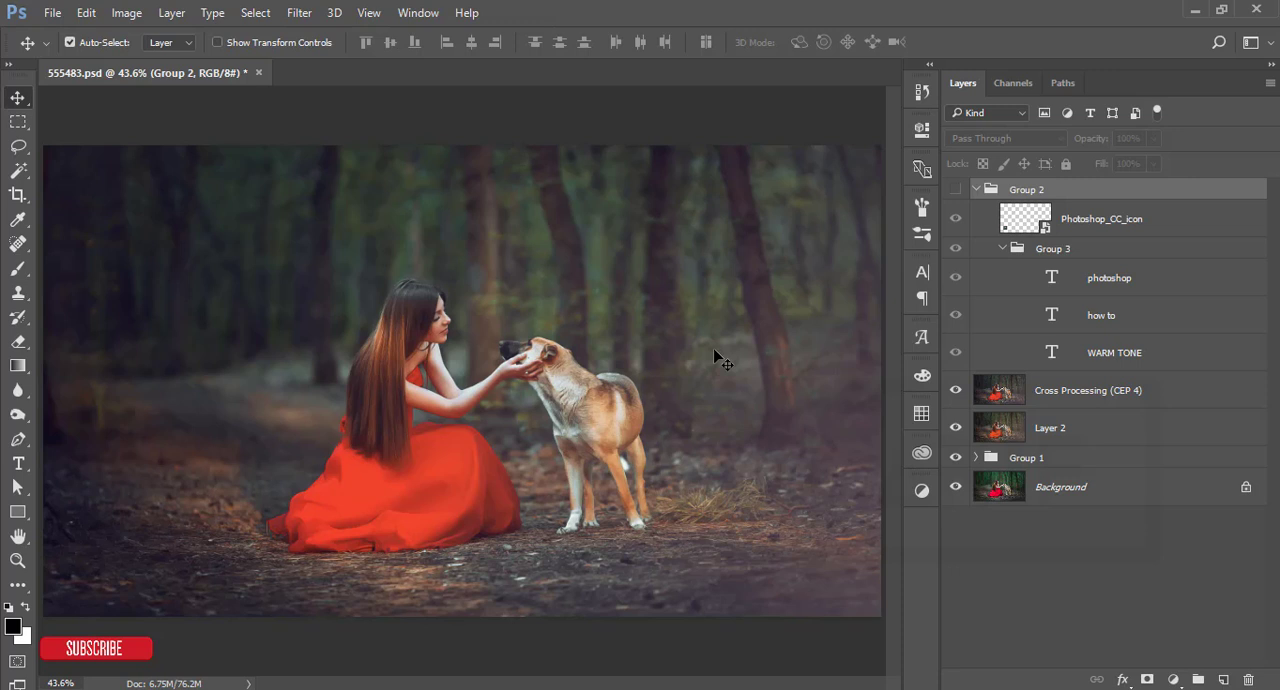
{"action": "mouse_move", "coordinate": [638, 380]}
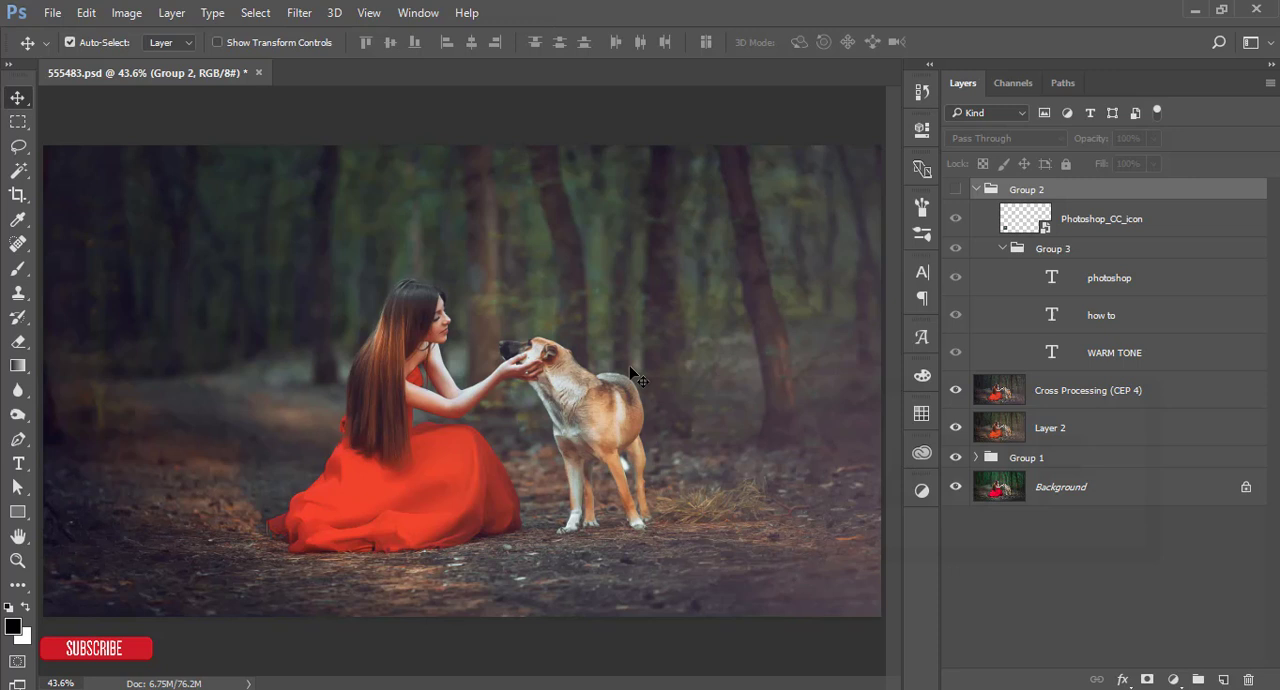
{"action": "mouse_move", "coordinate": [478, 558]}
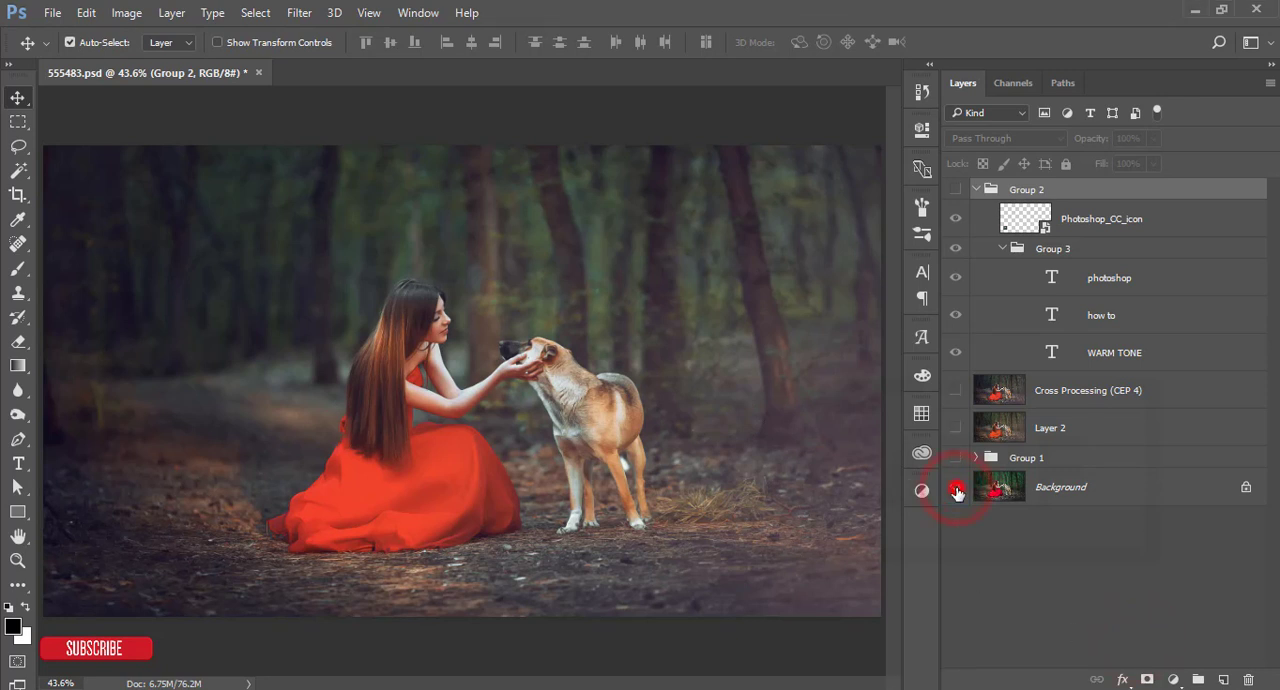
{"action": "left_click", "coordinate": [956, 492]}
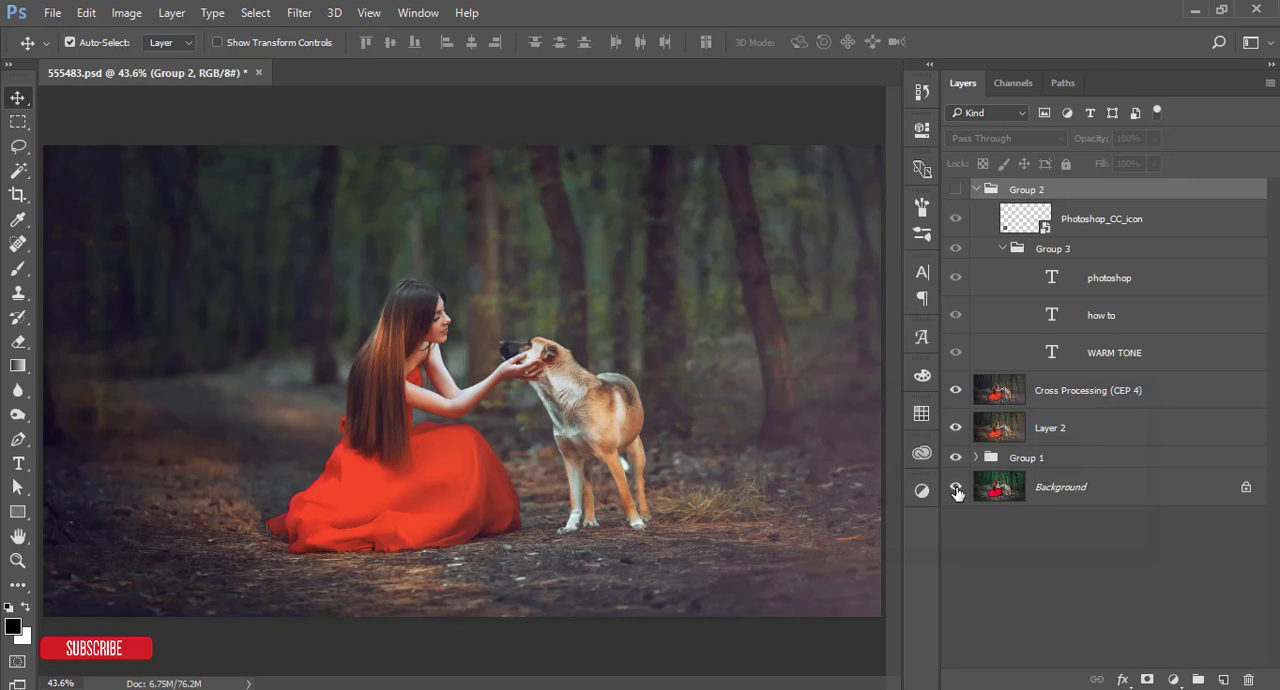
{"action": "left_click", "coordinate": [956, 188]}
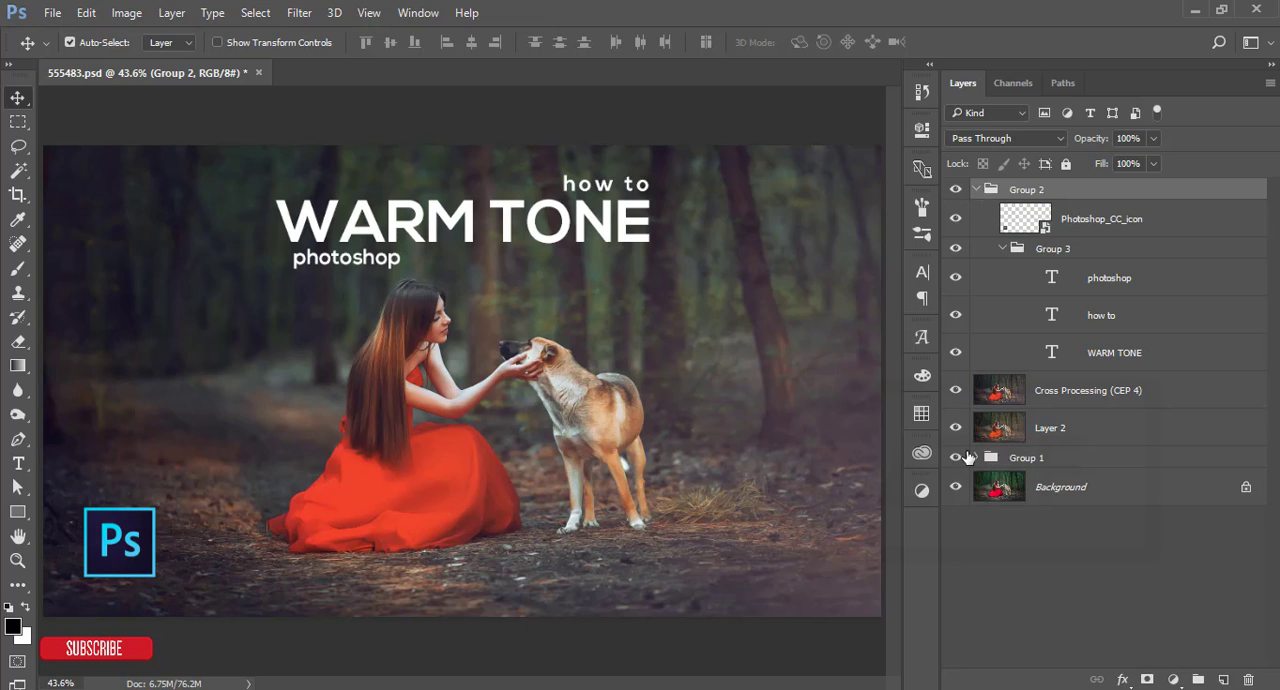
Review the Light Flare layer inside Group 1, toggle it to compare, collapse the group and close the document
{"action": "left_click", "coordinate": [976, 456]}
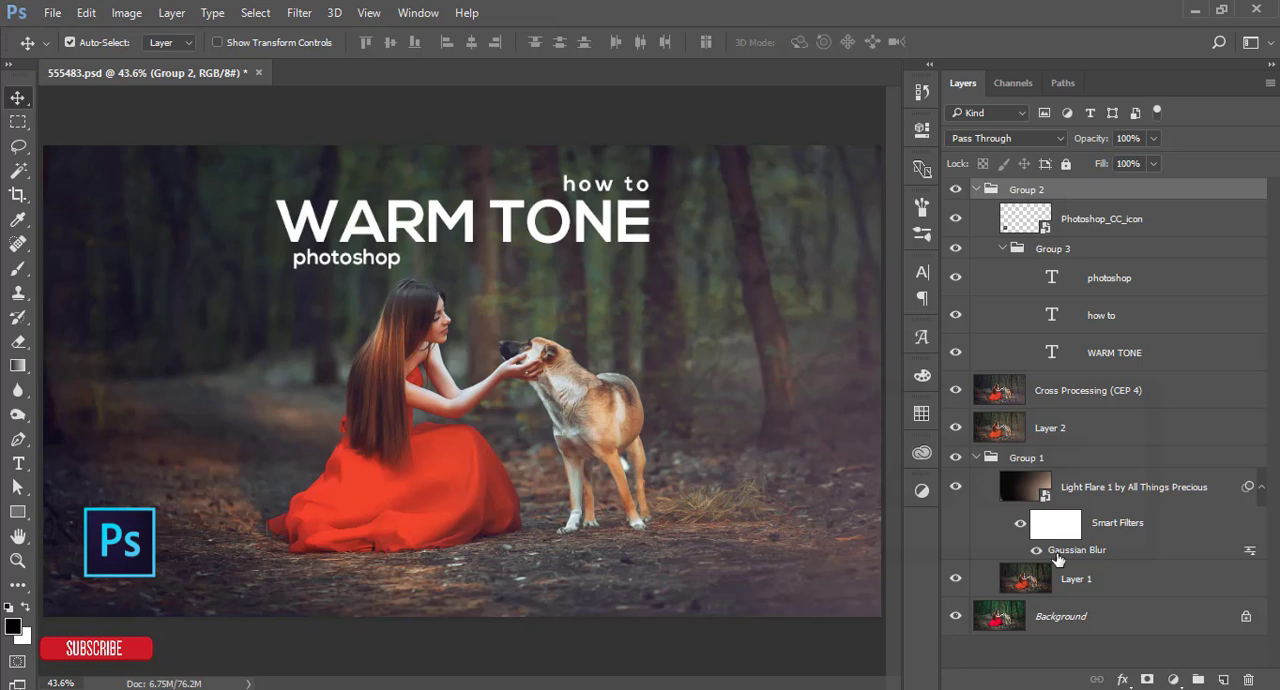
{"action": "mouse_move", "coordinate": [1120, 492]}
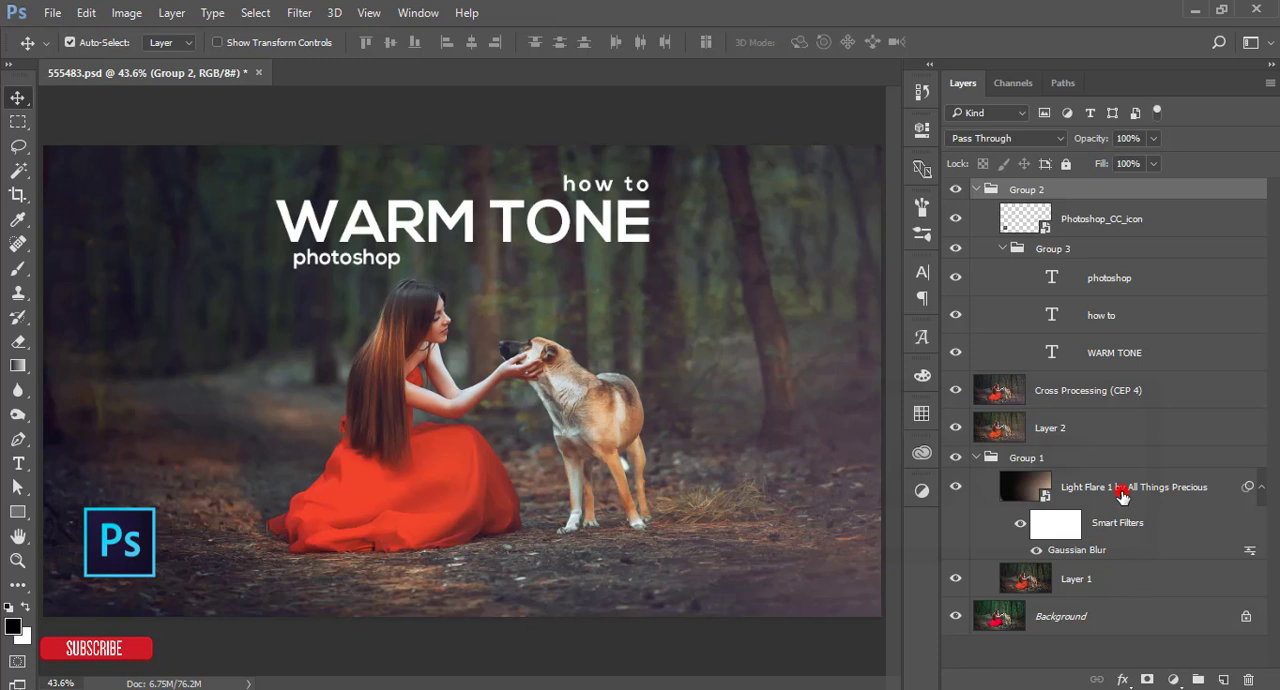
{"action": "left_click", "coordinate": [1132, 488]}
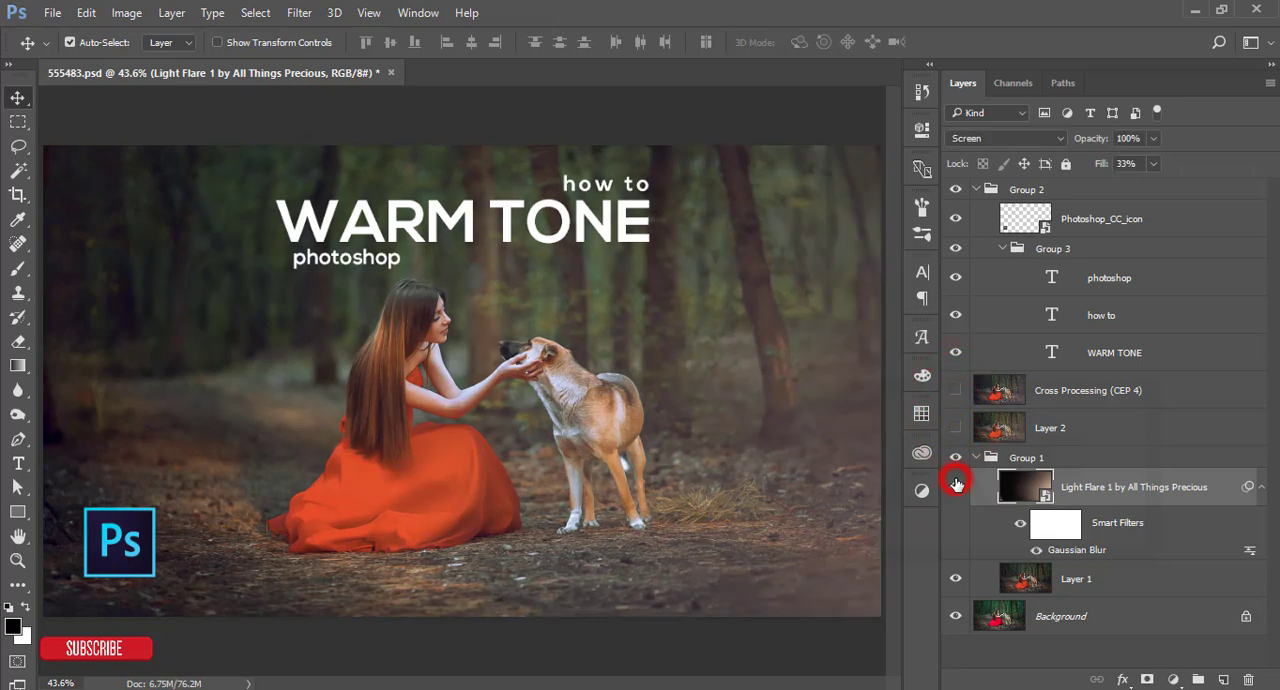
{"action": "left_click", "coordinate": [956, 486]}
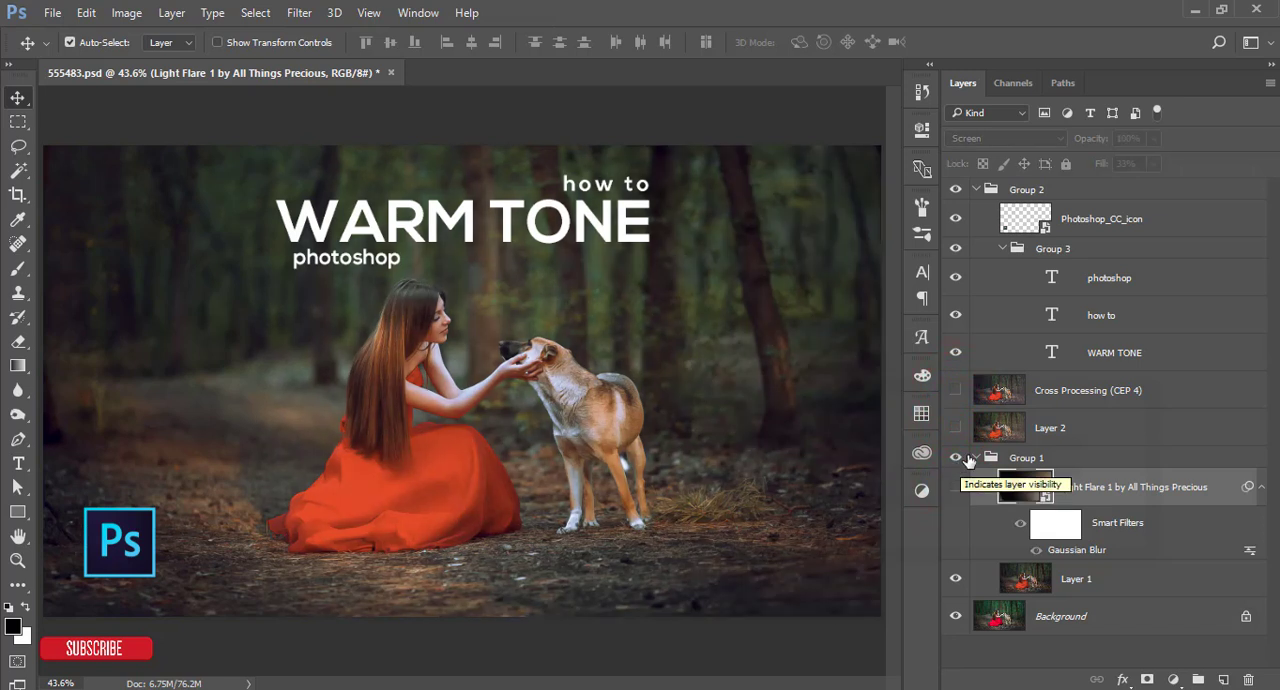
{"action": "left_click", "coordinate": [1028, 456]}
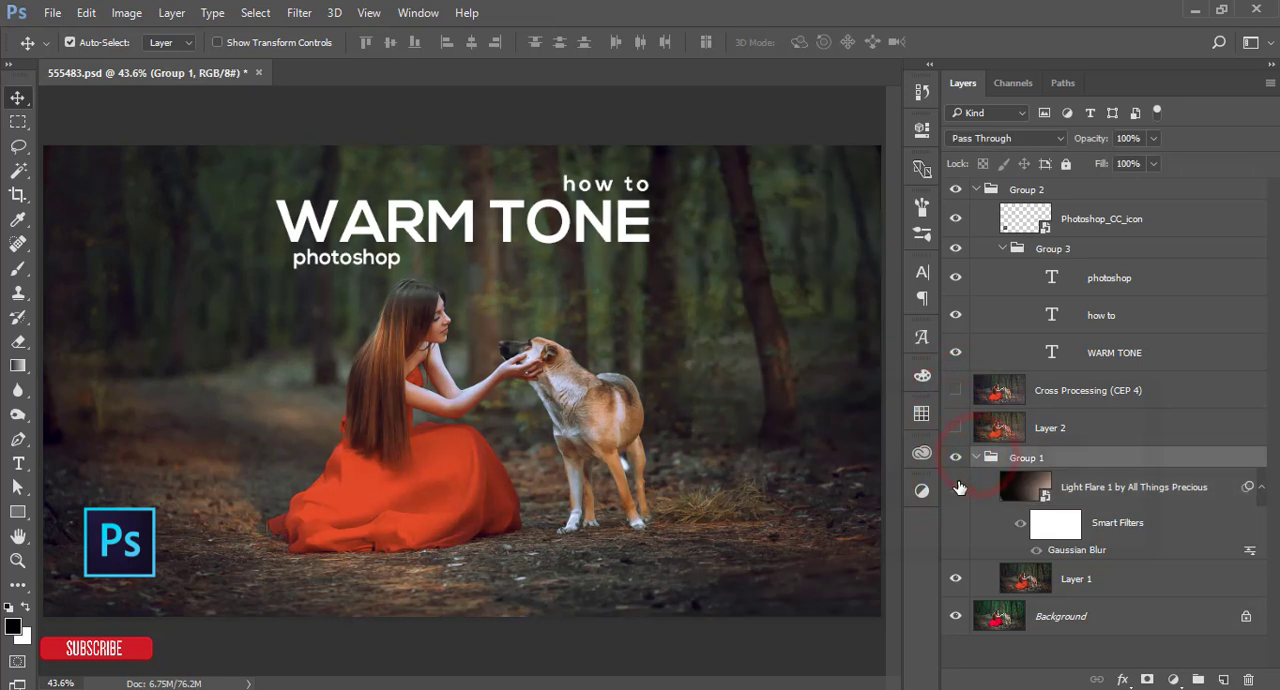
{"action": "left_click", "coordinate": [976, 456]}
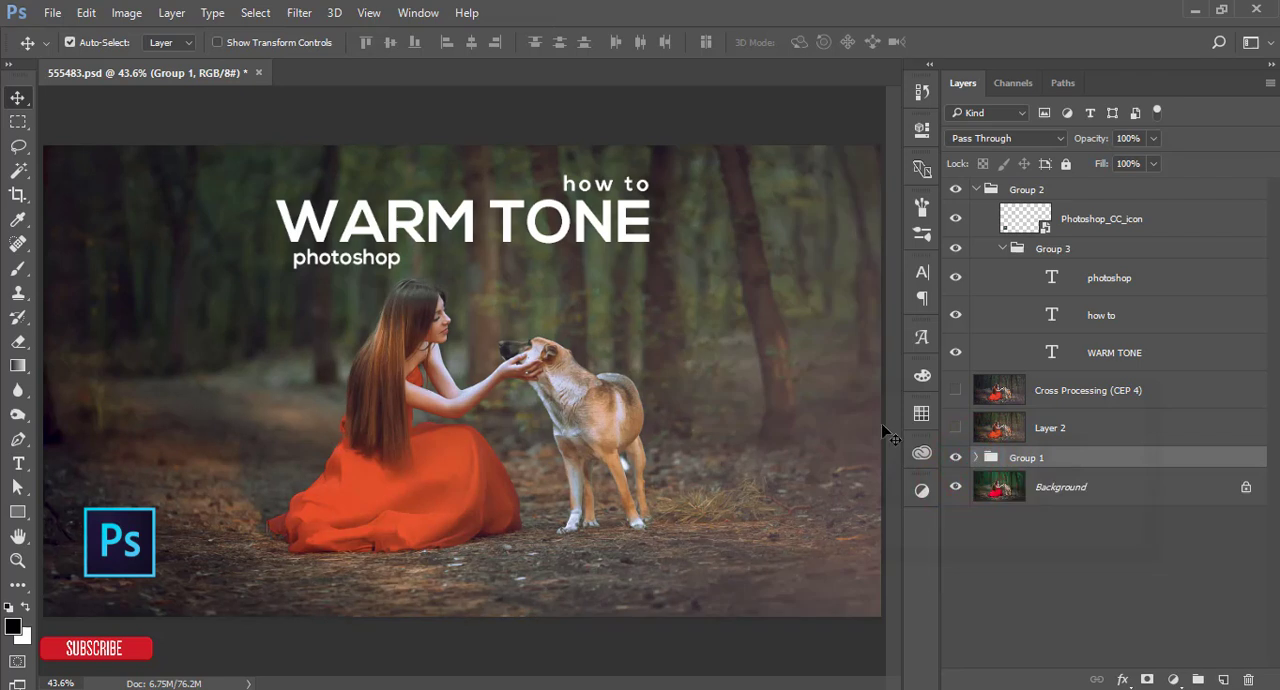
{"action": "left_click", "coordinate": [956, 390]}
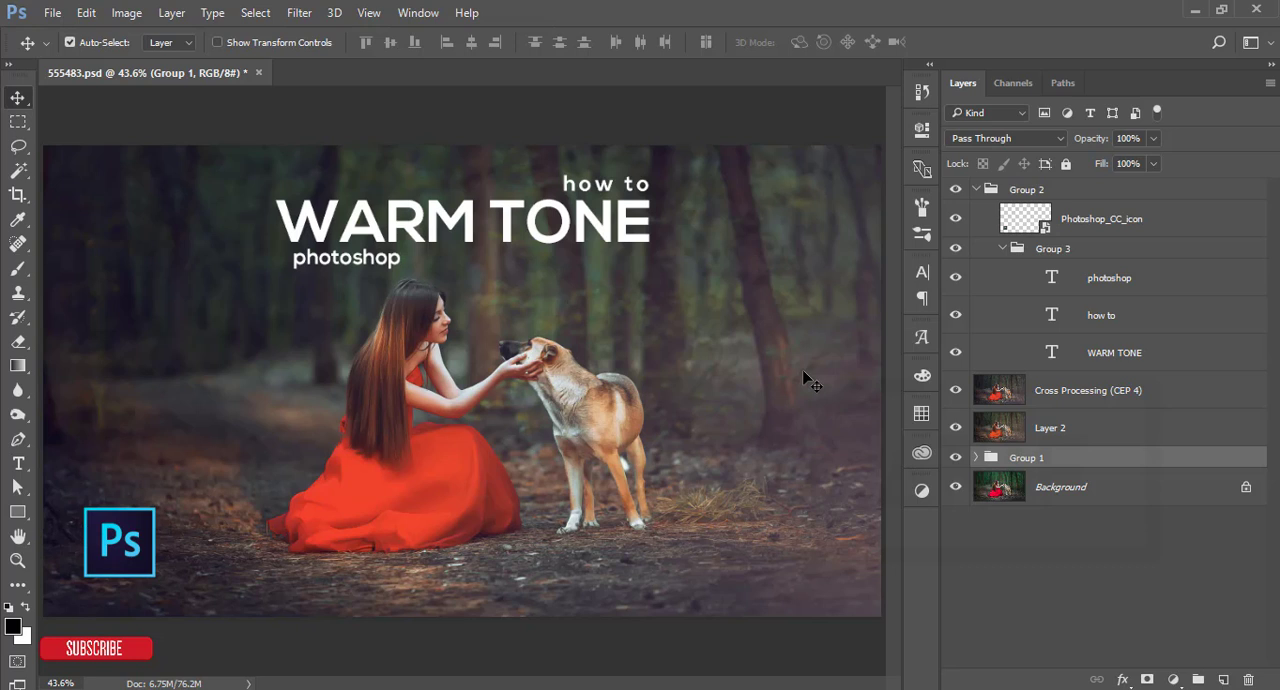
{"action": "left_click", "coordinate": [260, 72]}
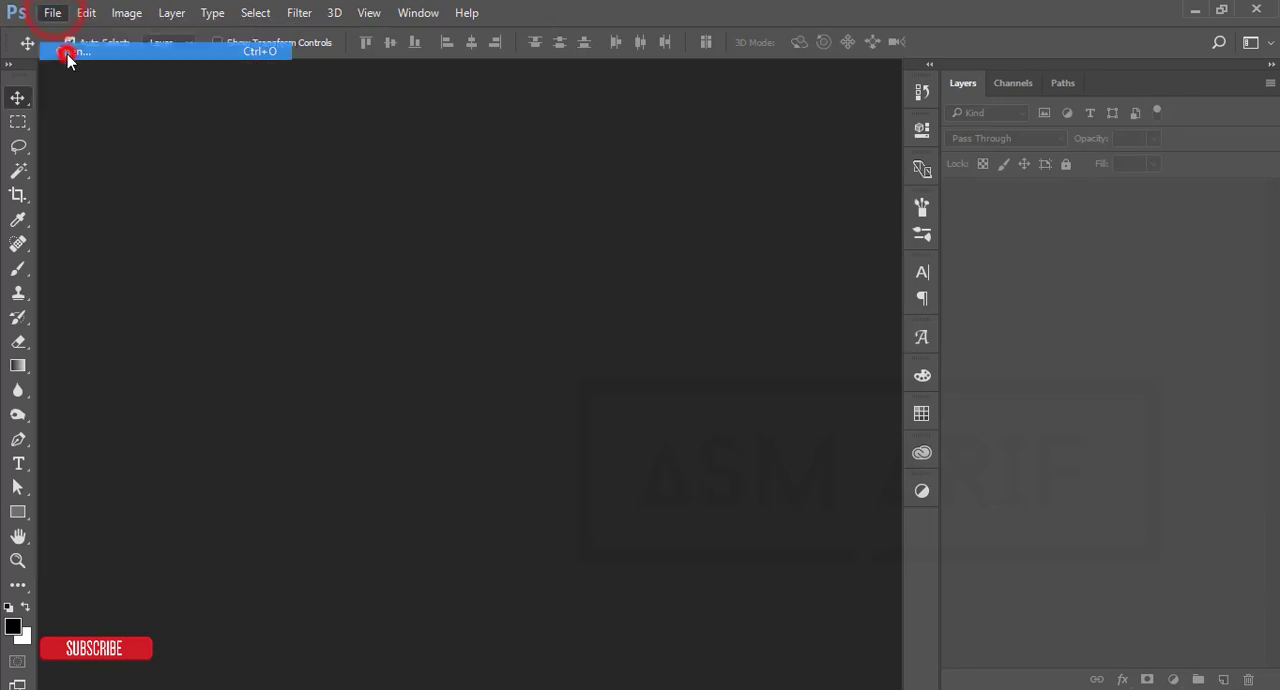
Open the original forest photo 555483.jpg of the girl in red with the dog
{"action": "left_click", "coordinate": [78, 52]}
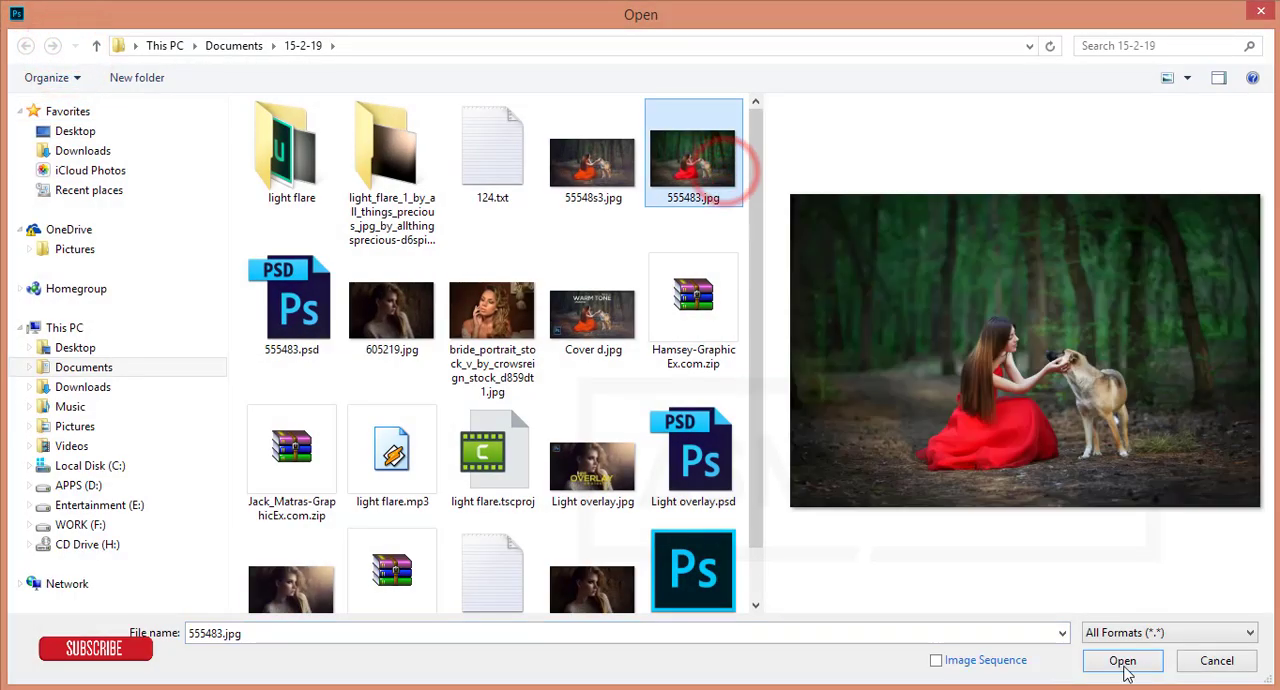
{"action": "left_click", "coordinate": [1122, 660]}
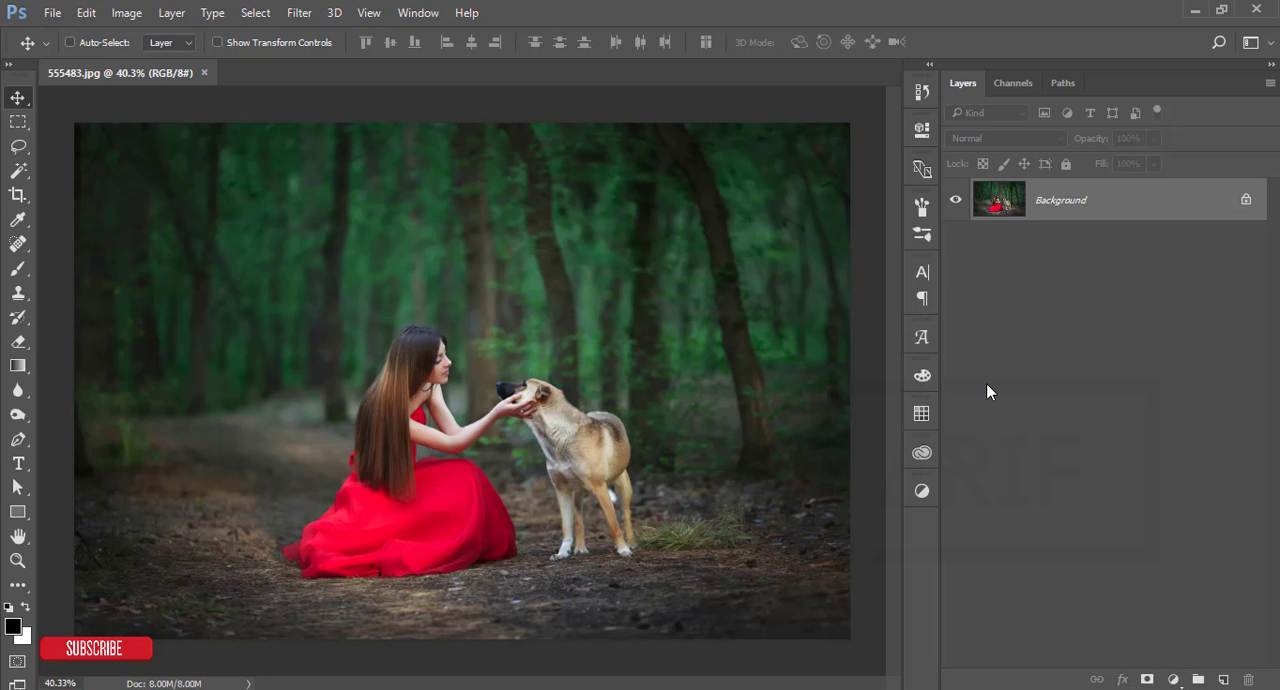
Duplicate the Background photo with Ctrl+J into Layer 1 and make it active
{"action": "key", "text": "Ctrl+j"}
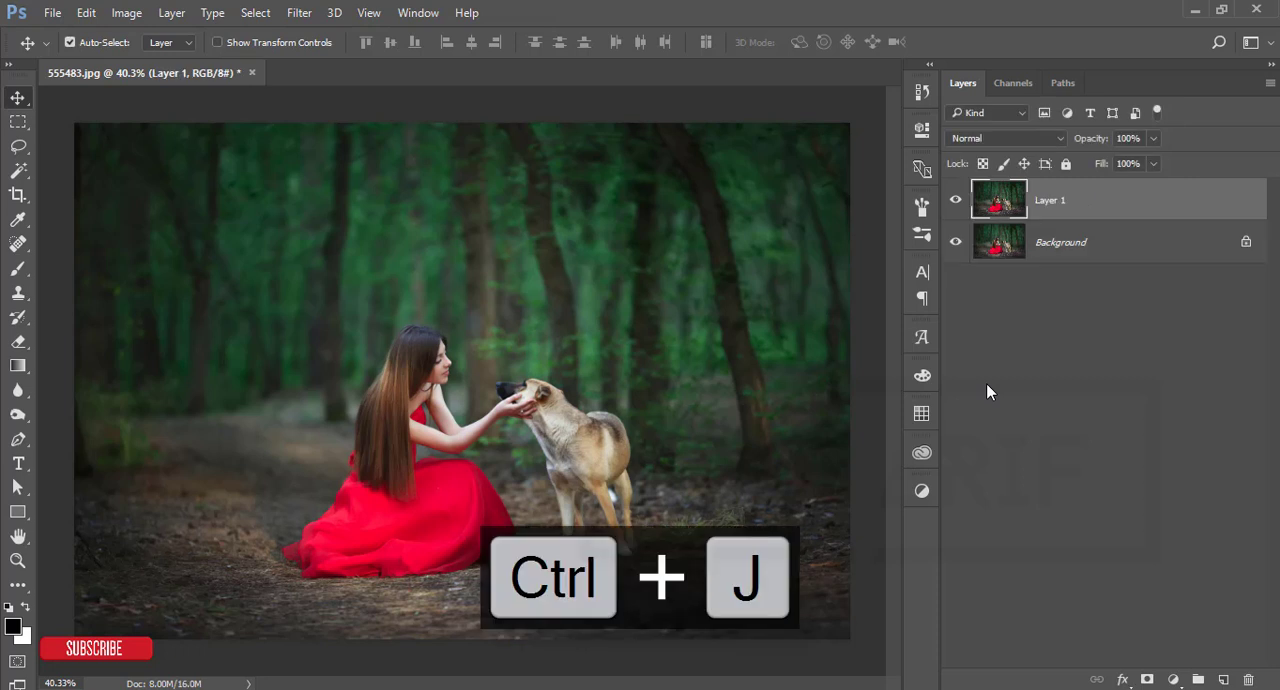
{"action": "mouse_move", "coordinate": [990, 250]}
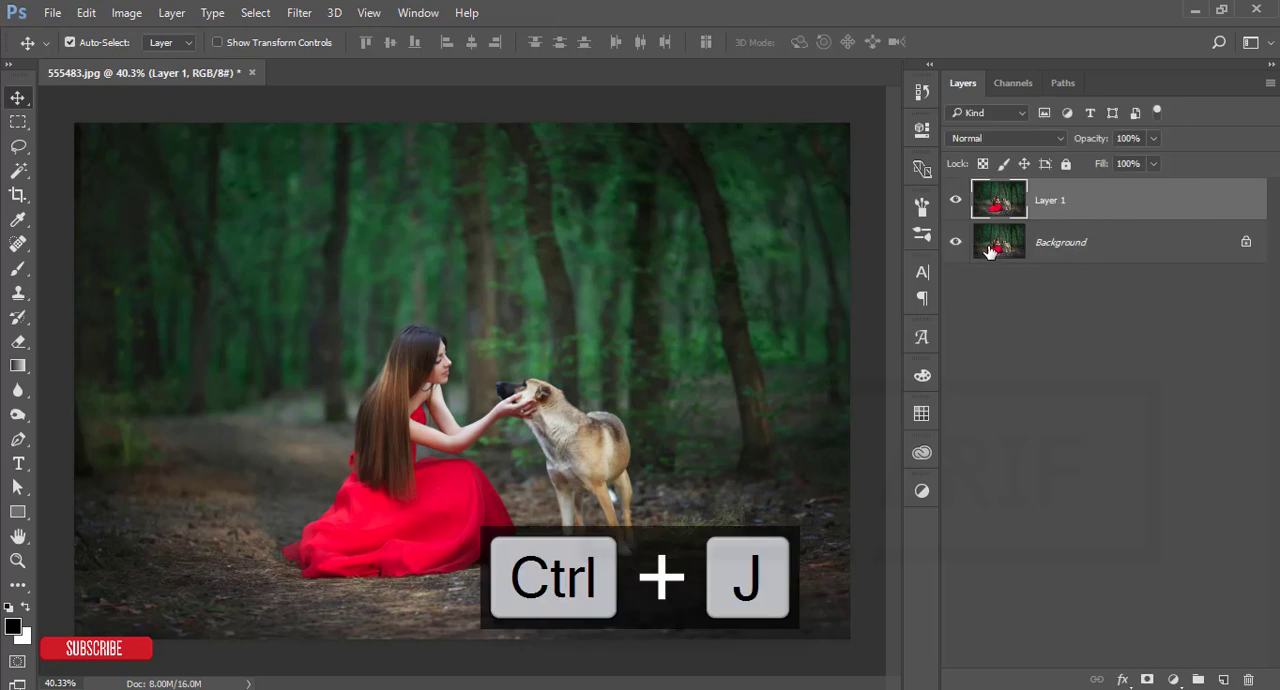
{"action": "left_click", "coordinate": [1060, 242]}
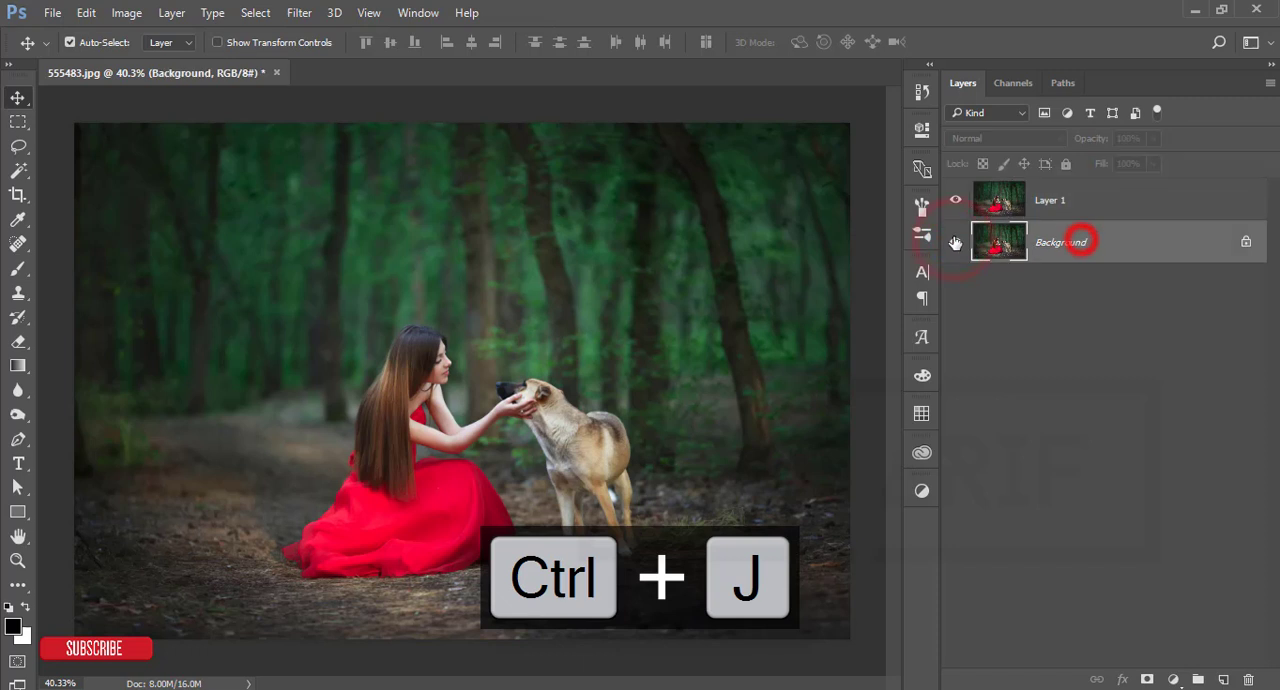
{"action": "key", "text": "ctrl+j"}
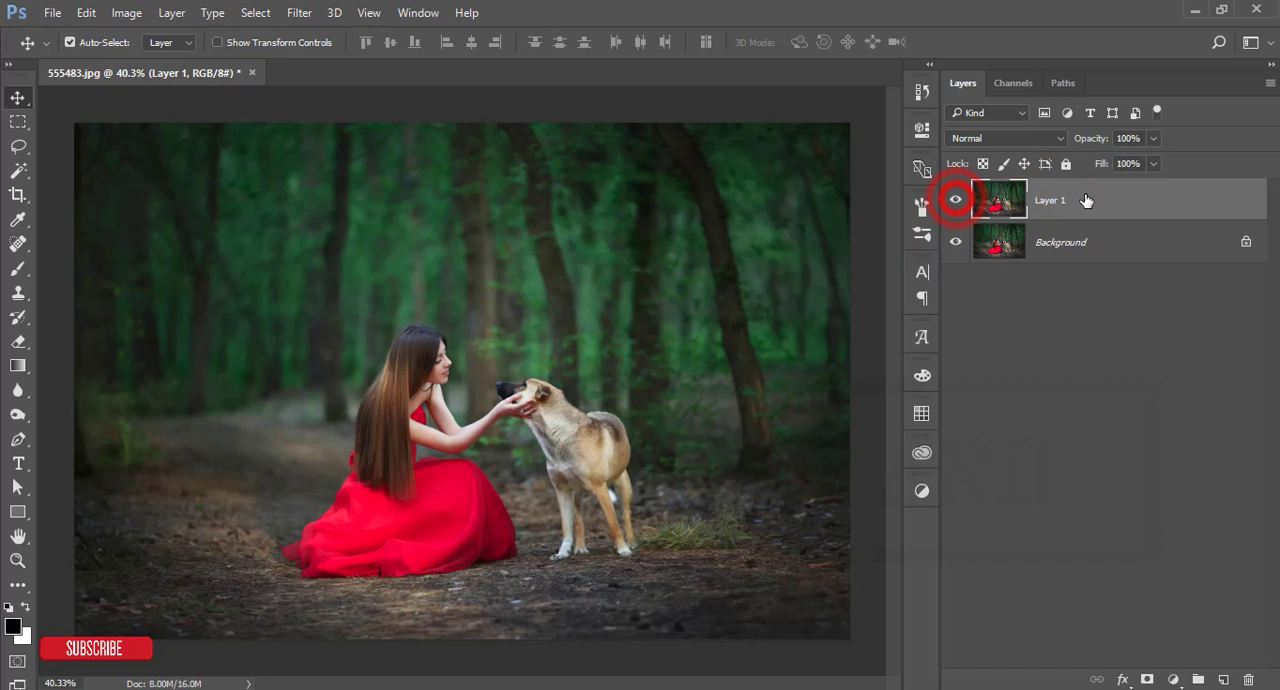
{"action": "left_click", "coordinate": [300, 12]}
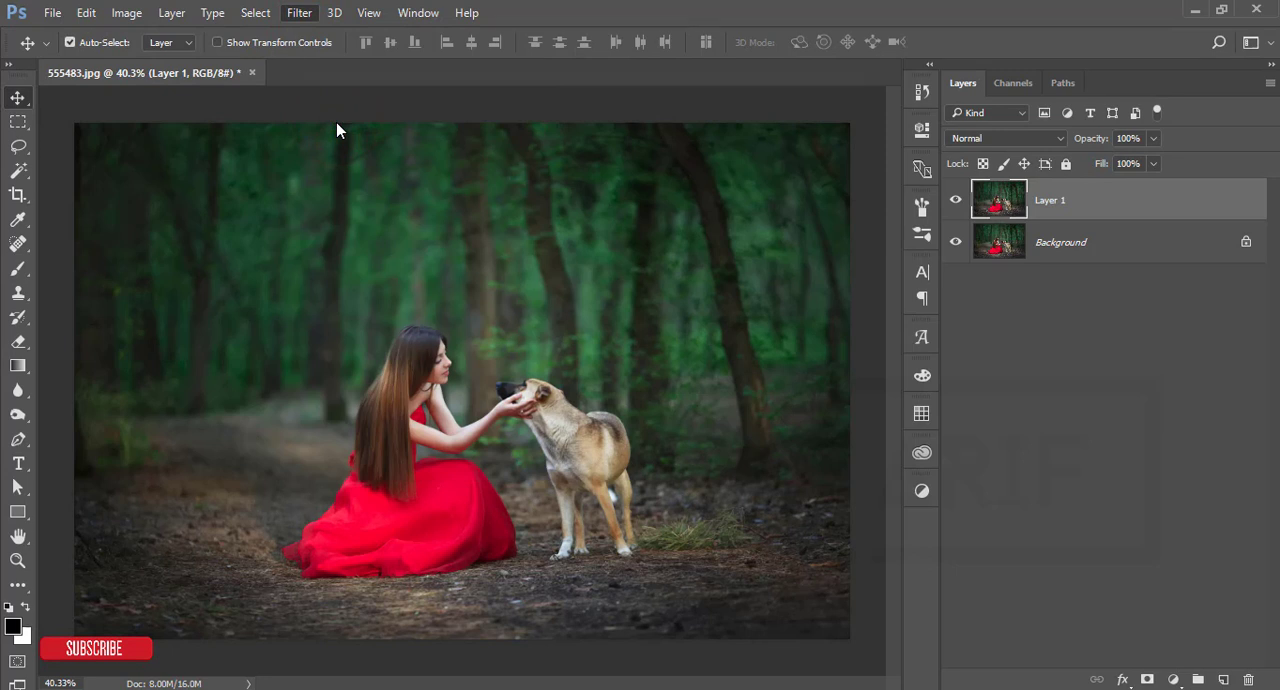
Launch the Camera Raw filter on Layer 1
{"action": "left_click", "coordinate": [298, 12]}
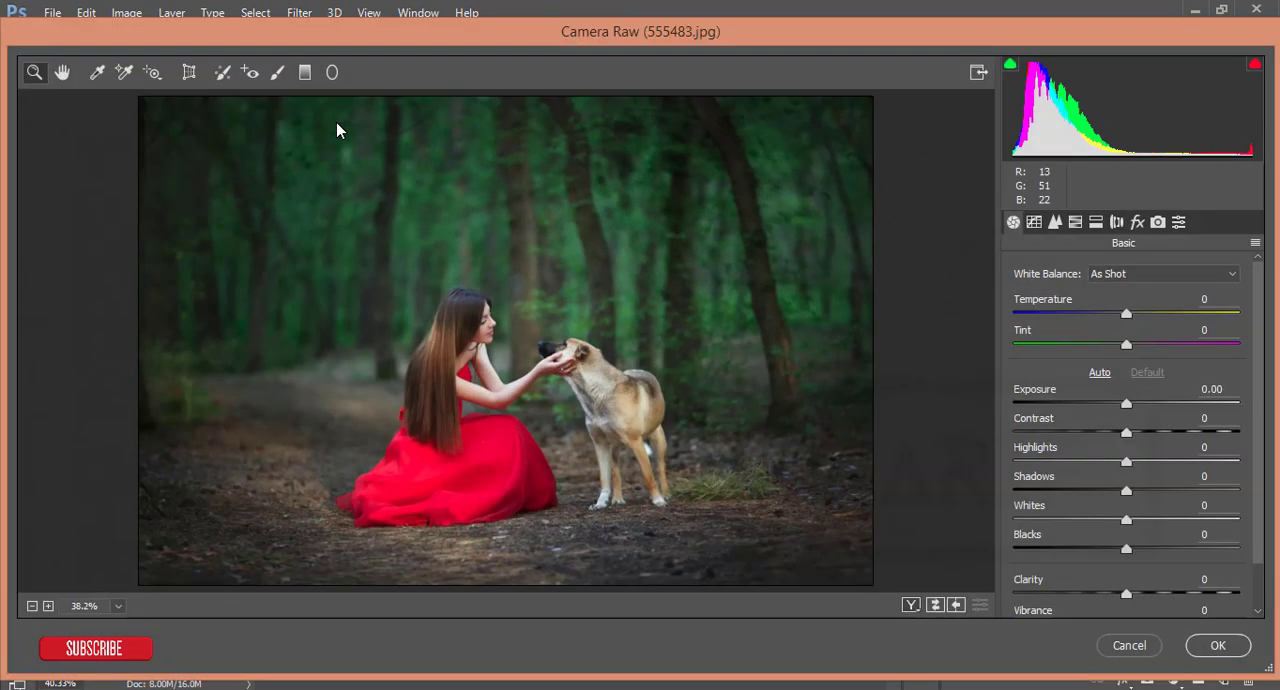
{"action": "mouse_move", "coordinate": [904, 236]}
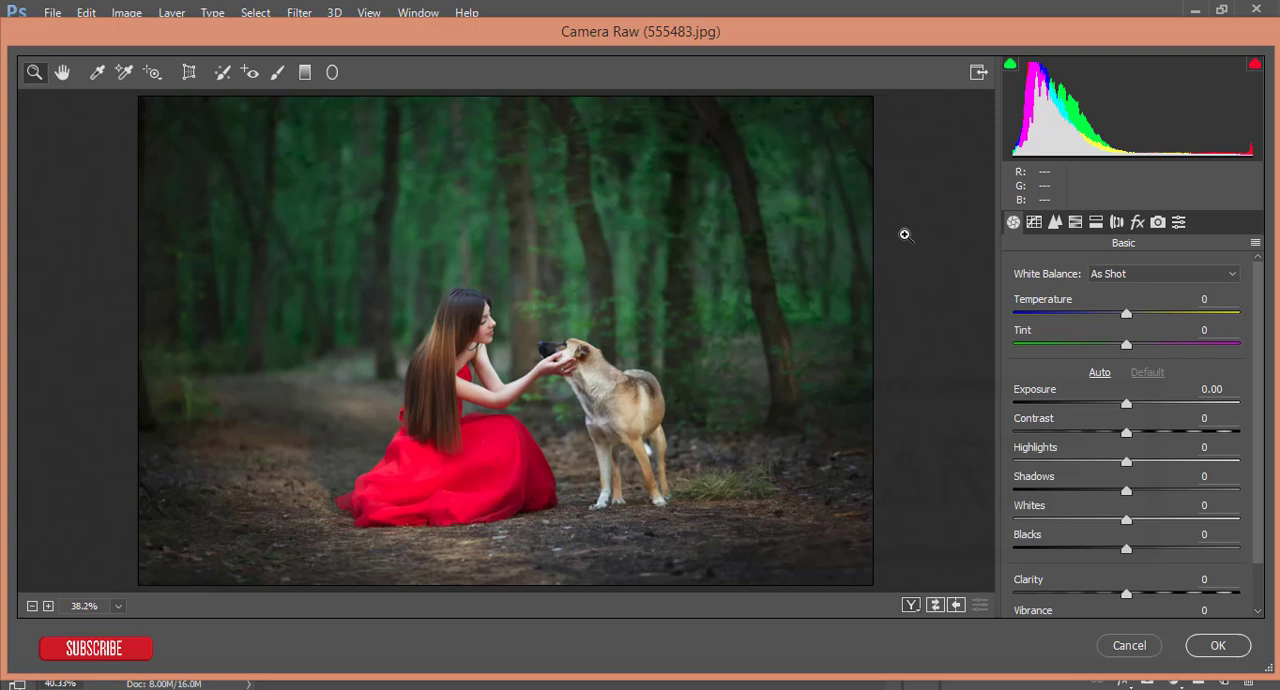
{"action": "mouse_move", "coordinate": [1276, 284]}
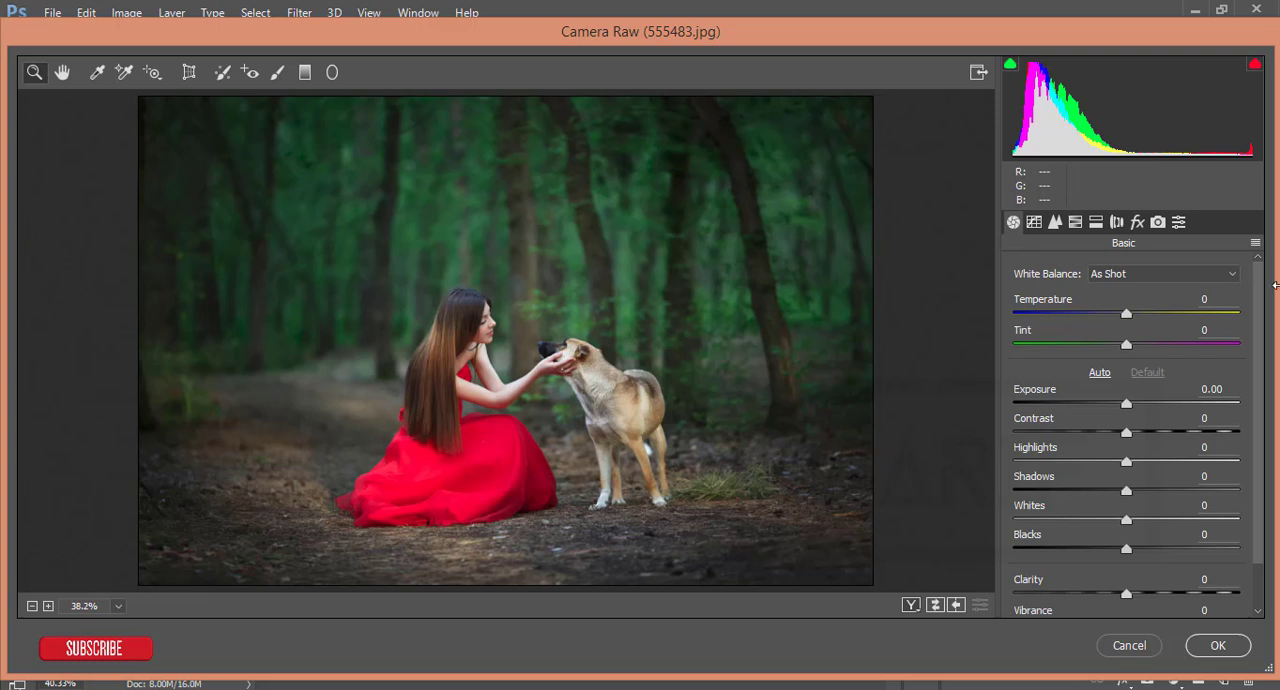
{"action": "mouse_move", "coordinate": [480, 398]}
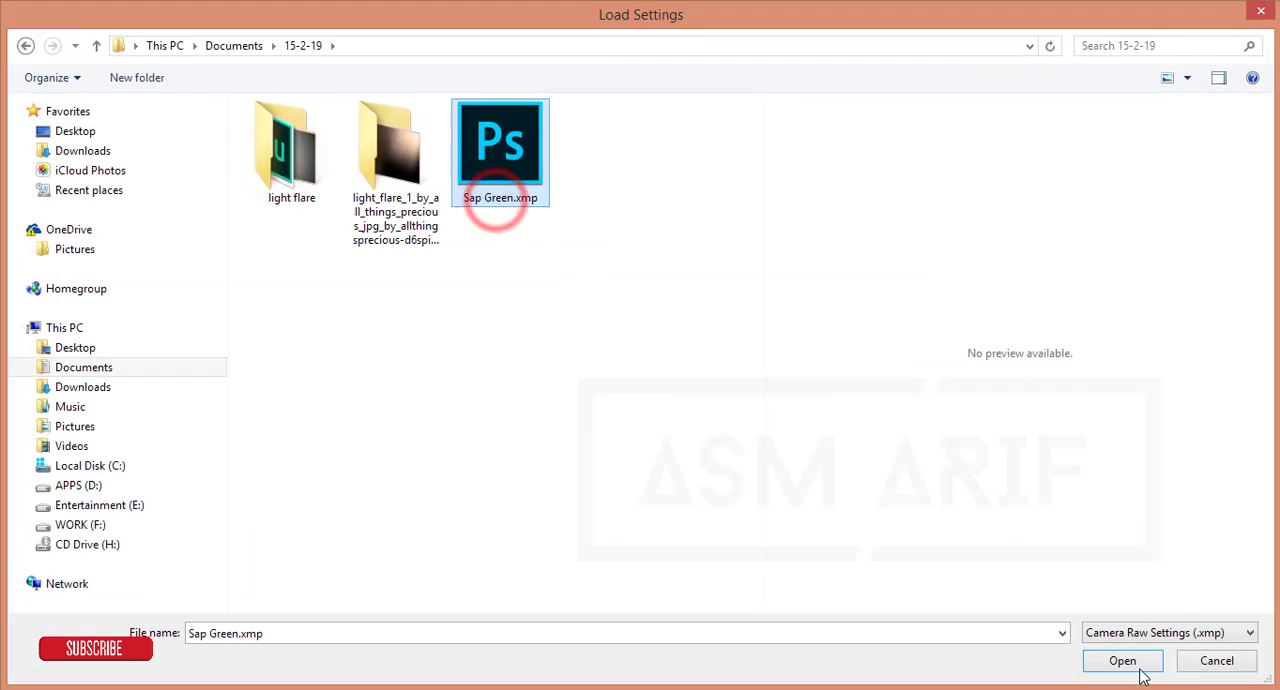
Load the Sap Green Camera Raw preset and accept it, warming the forest and turning the dress orange
{"action": "left_click", "coordinate": [1122, 660]}
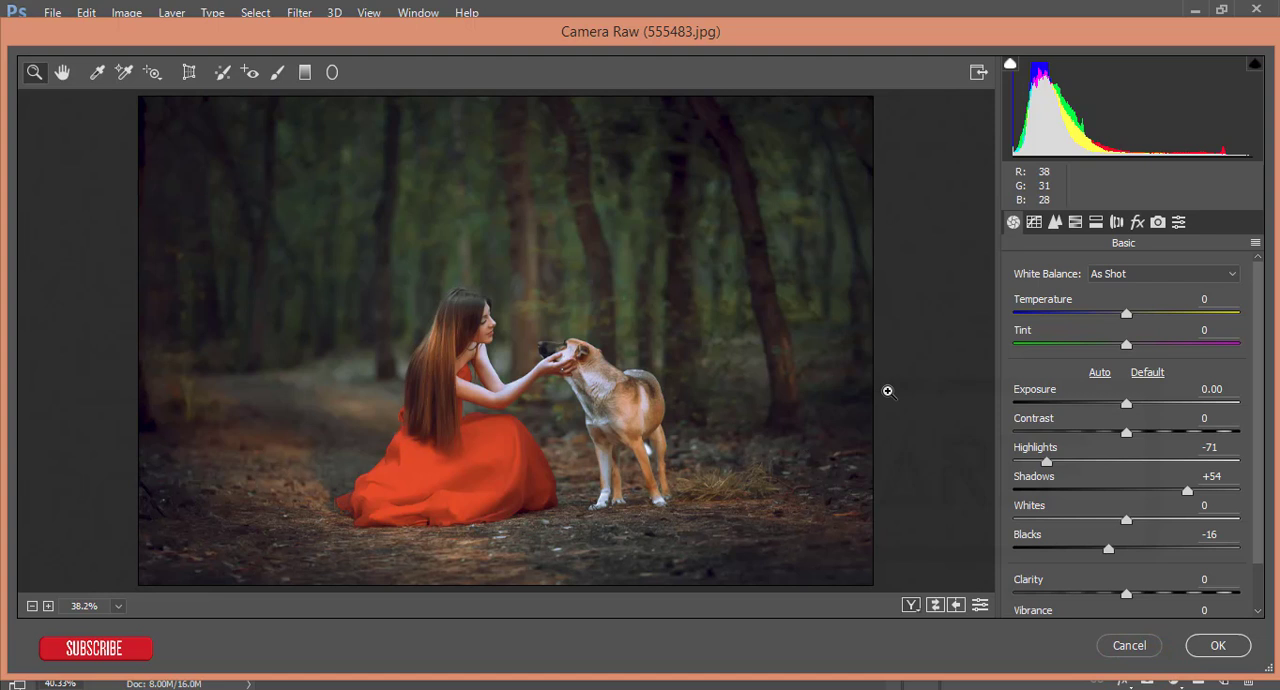
{"action": "mouse_move", "coordinate": [736, 368]}
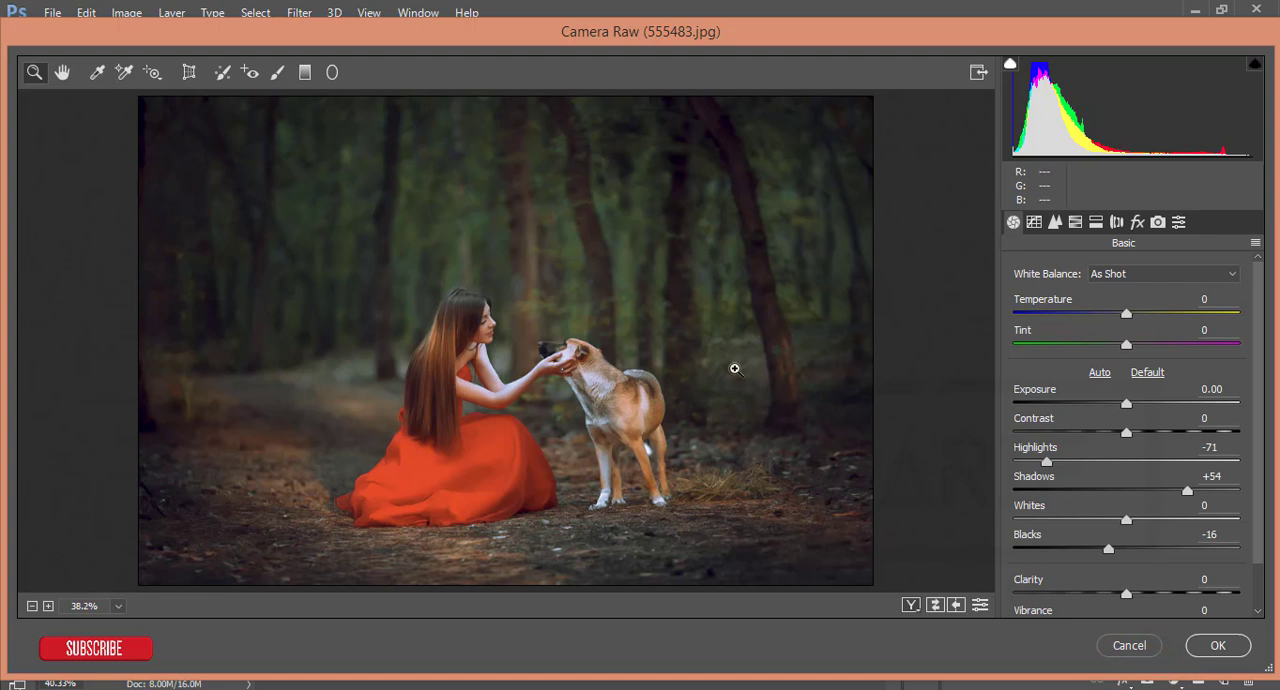
{"action": "left_click", "coordinate": [912, 604]}
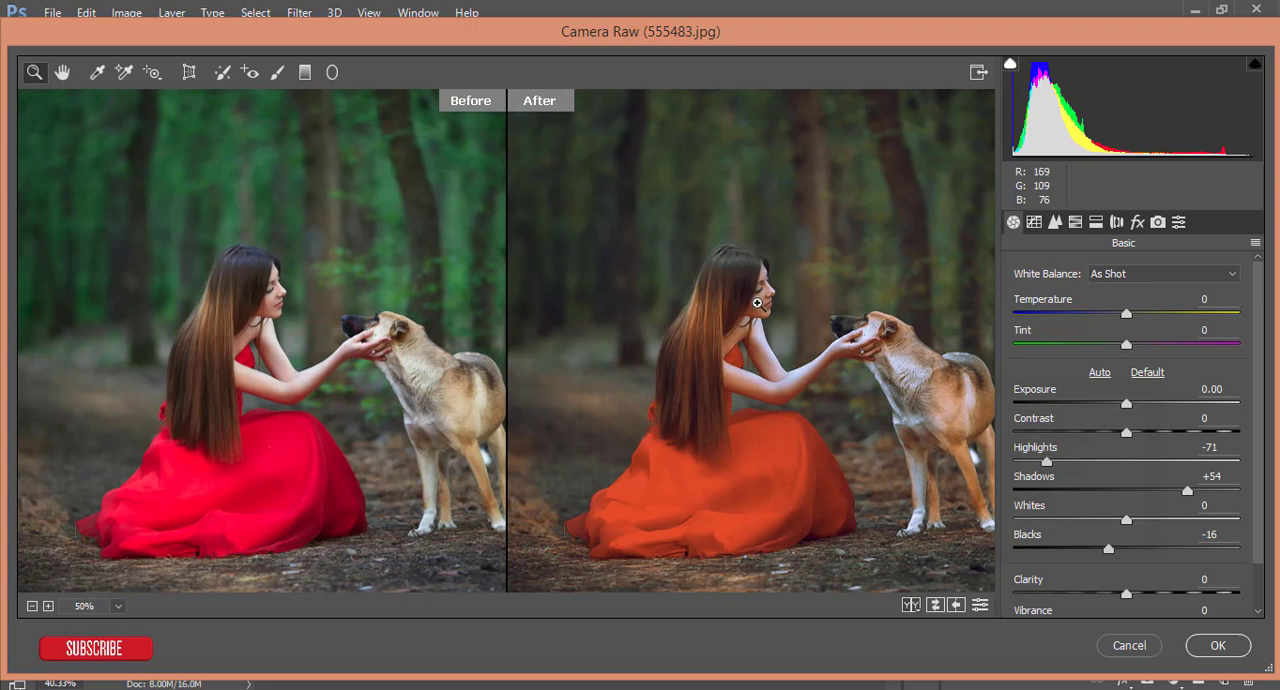
{"action": "mouse_move", "coordinate": [818, 336]}
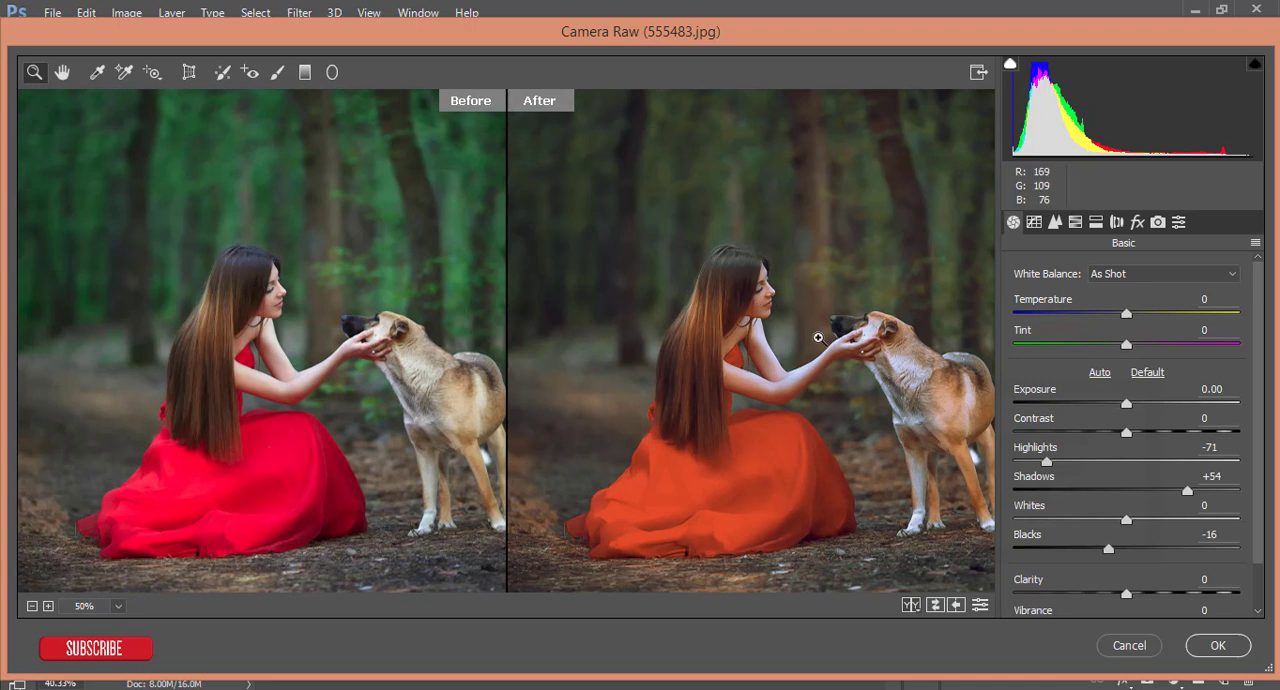
{"action": "left_click", "coordinate": [1216, 644]}
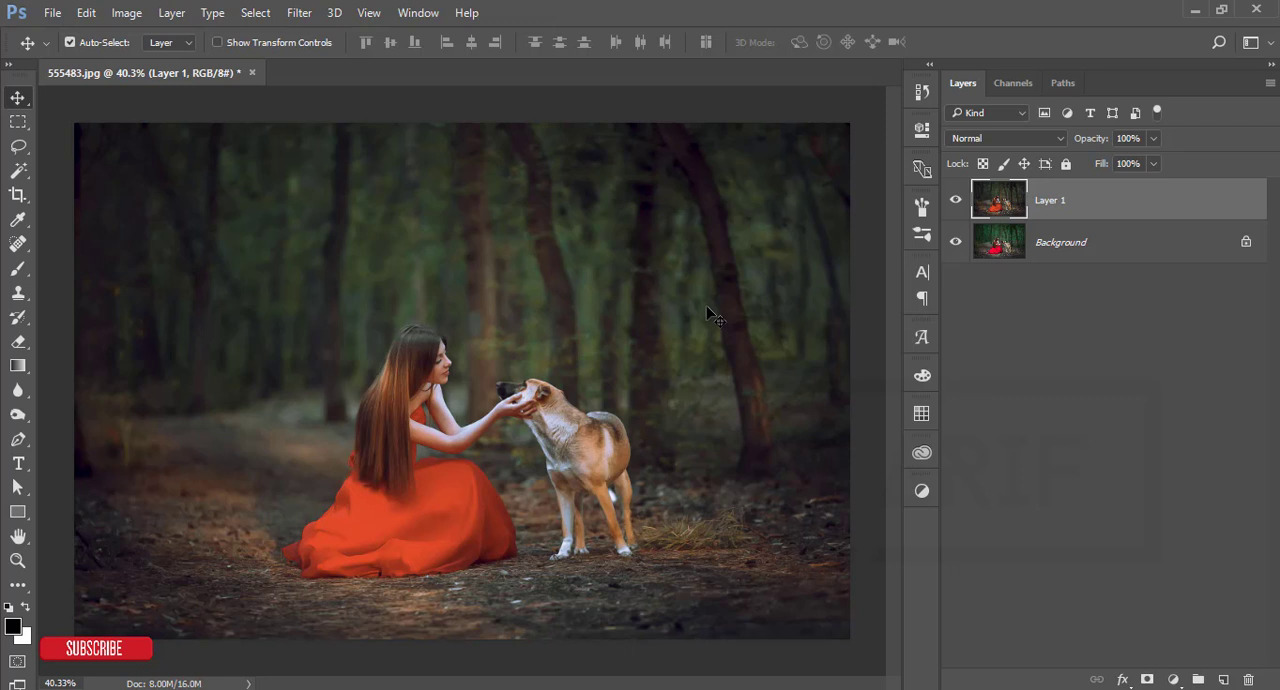
{"action": "mouse_move", "coordinate": [1012, 264]}
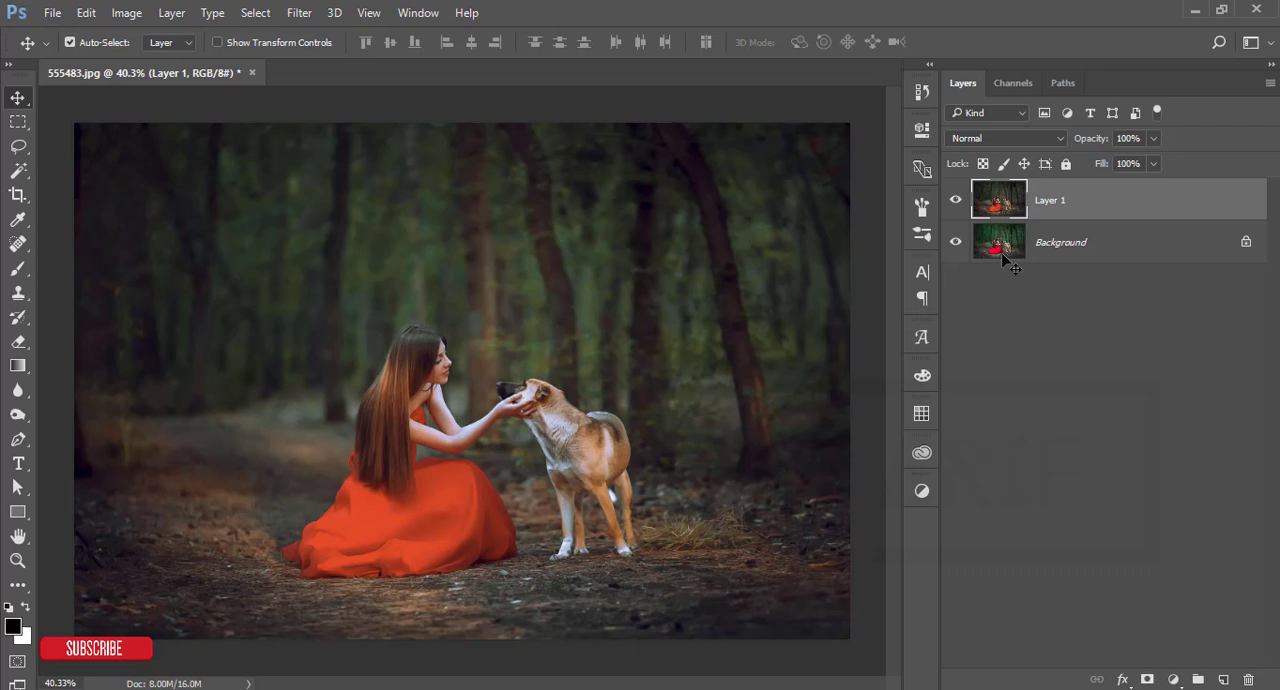
{"action": "mouse_move", "coordinate": [844, 564]}
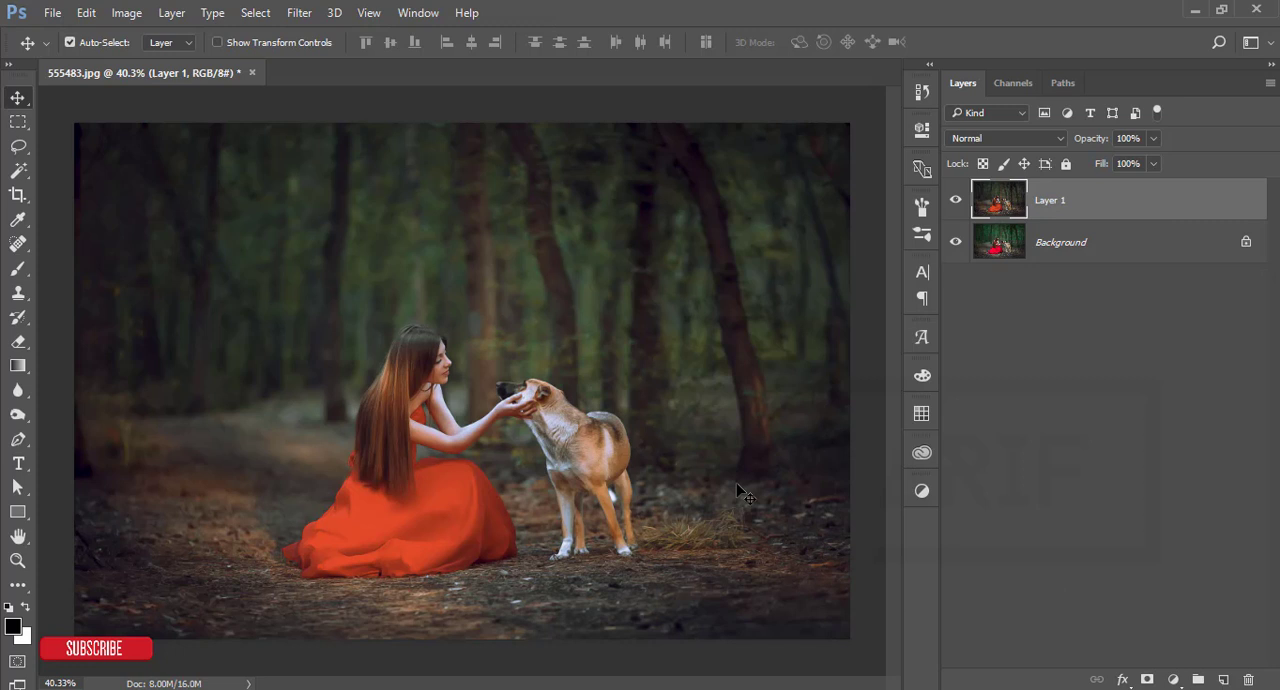
{"action": "mouse_move", "coordinate": [936, 544]}
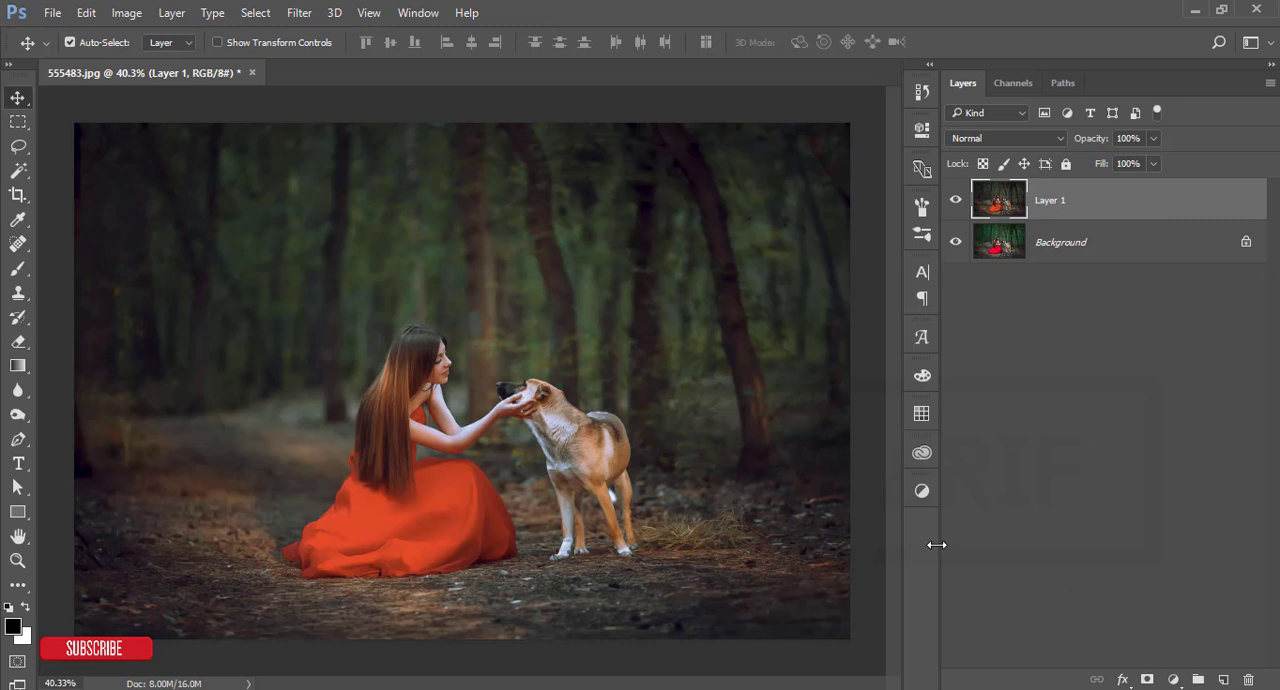
Place the Light Flare 1 image as a top layer, rotated about 61°, and commit it
{"action": "left_click", "coordinate": [52, 12]}
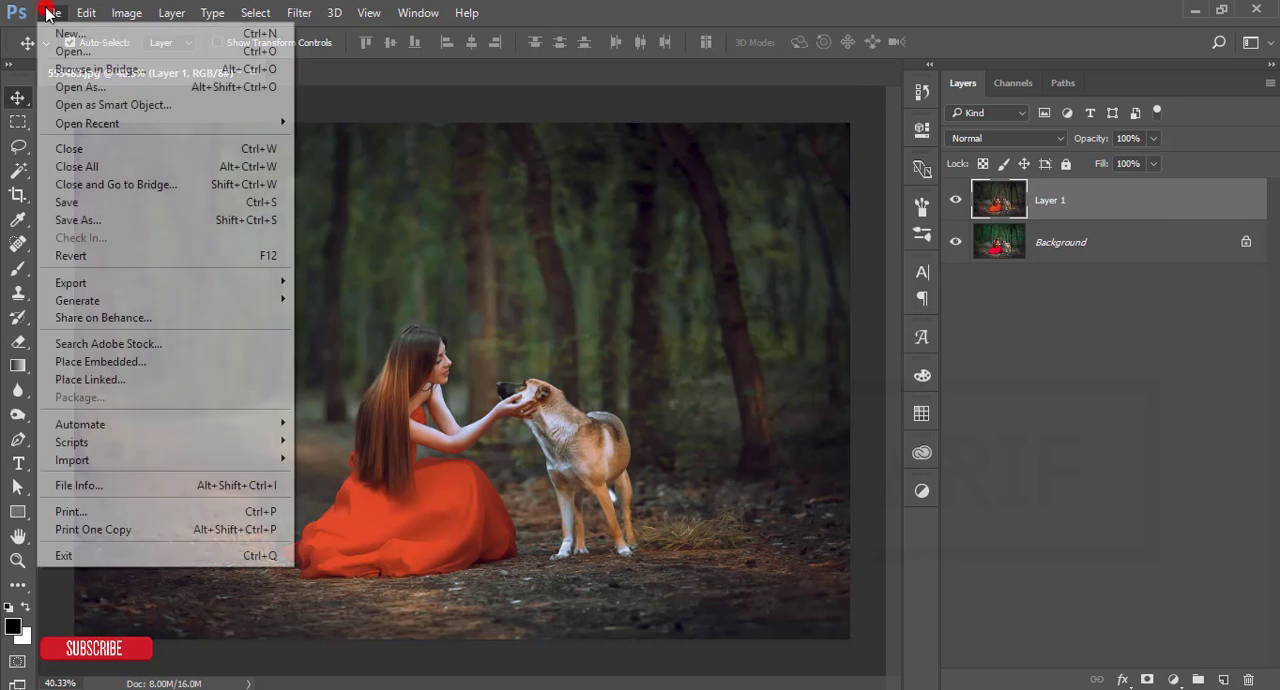
{"action": "left_click", "coordinate": [100, 360]}
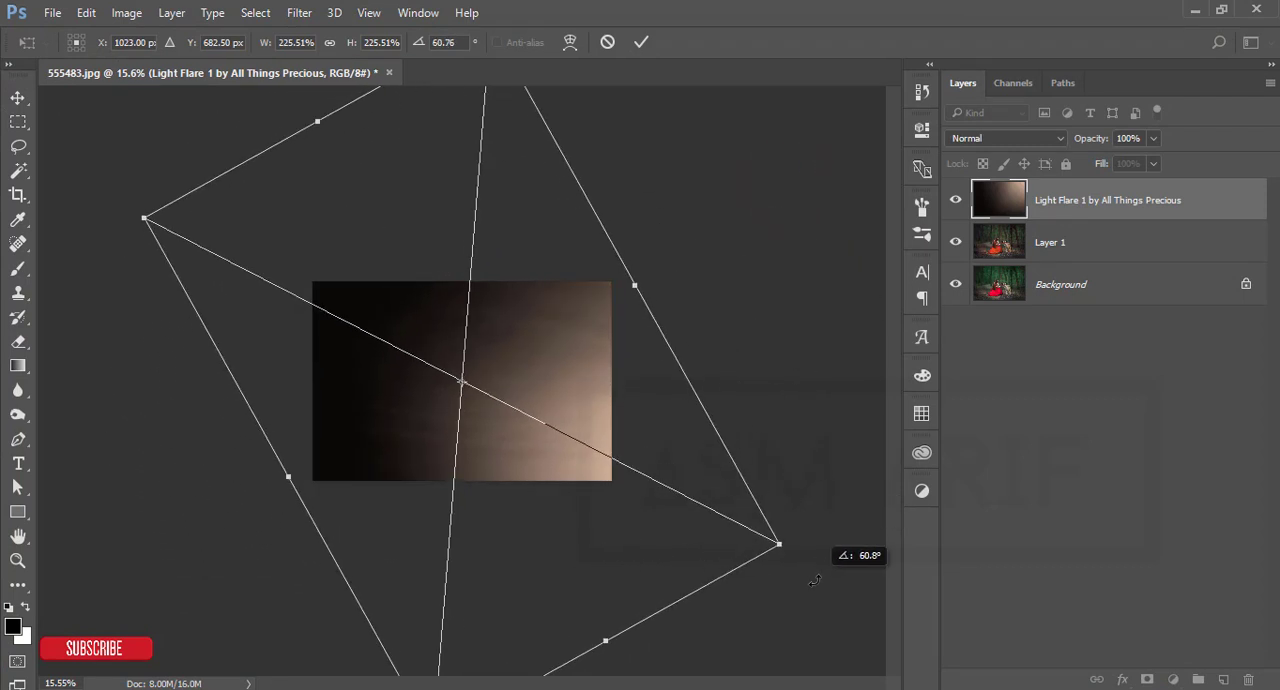
{"action": "left_click", "coordinate": [640, 42]}
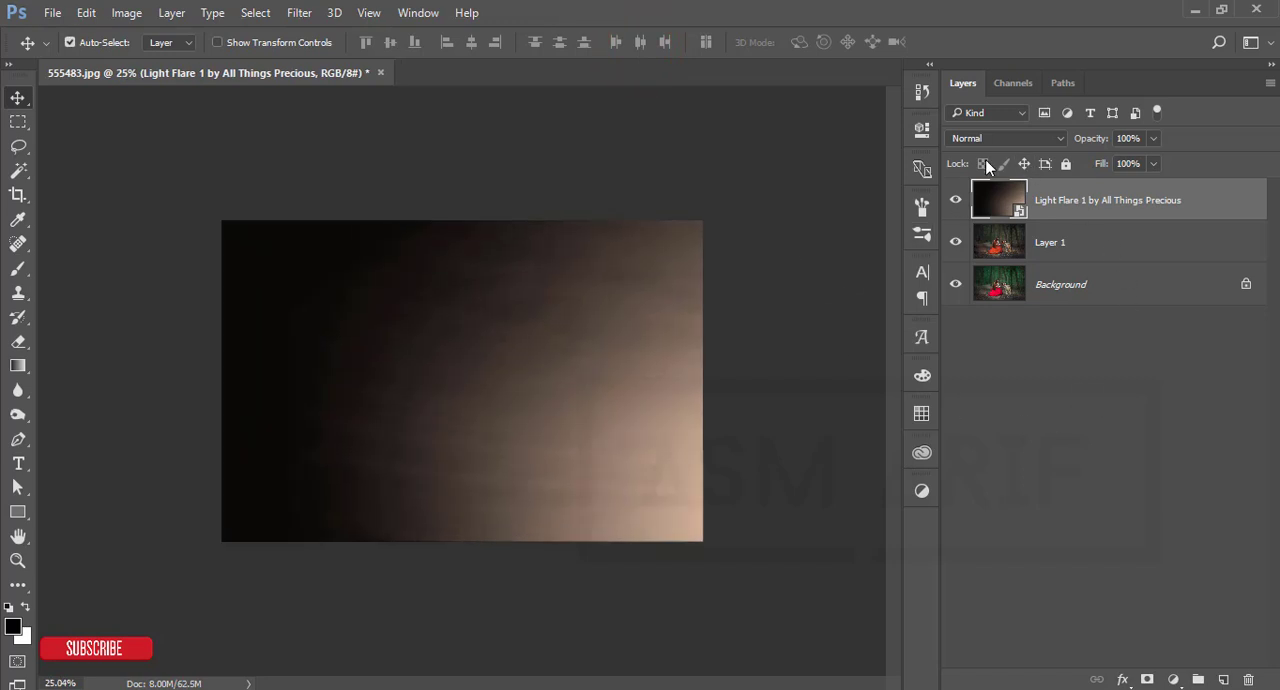
Set the flare layer to Screen blending and apply a 49.8 px Gaussian blur
{"action": "left_click", "coordinate": [1004, 138]}
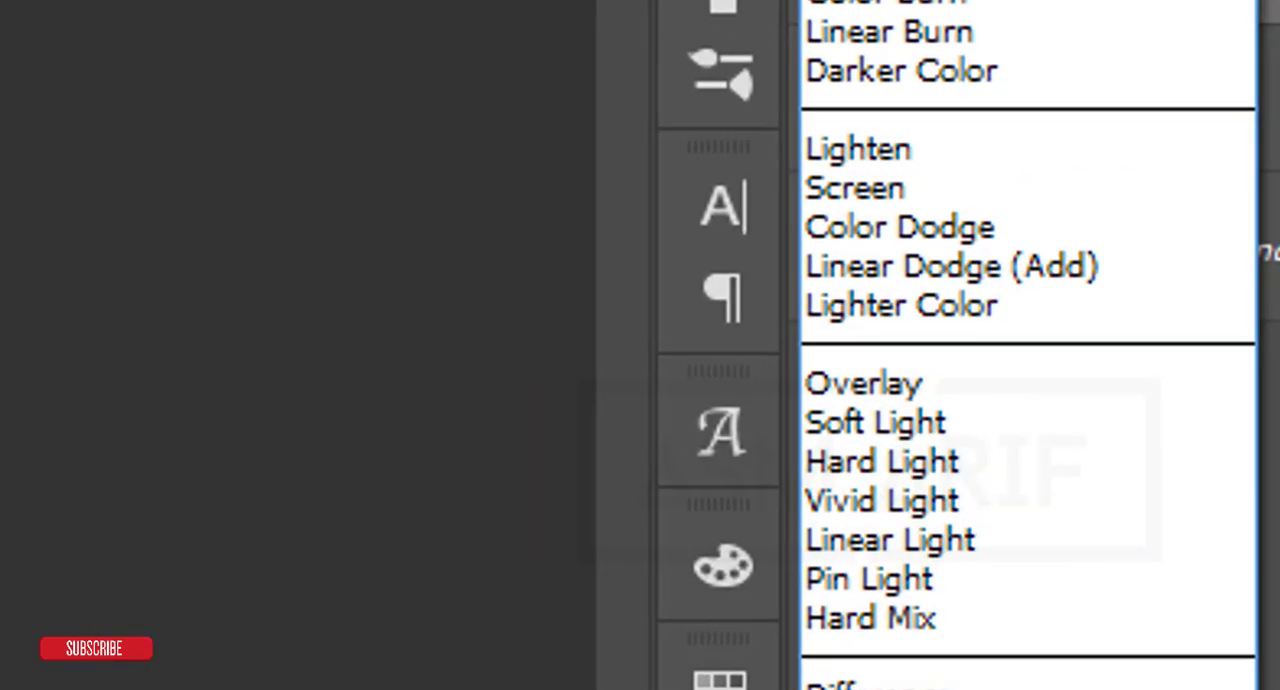
{"action": "left_click", "coordinate": [854, 188]}
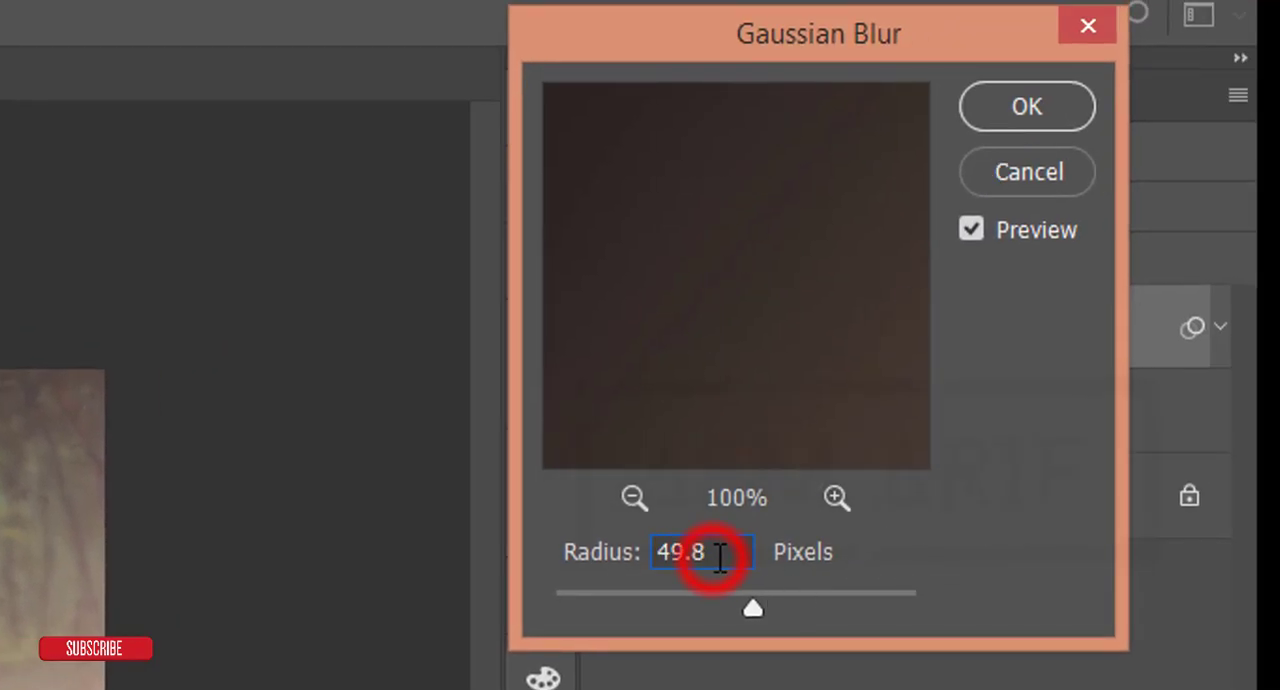
{"action": "triple_click", "coordinate": [680, 552]}
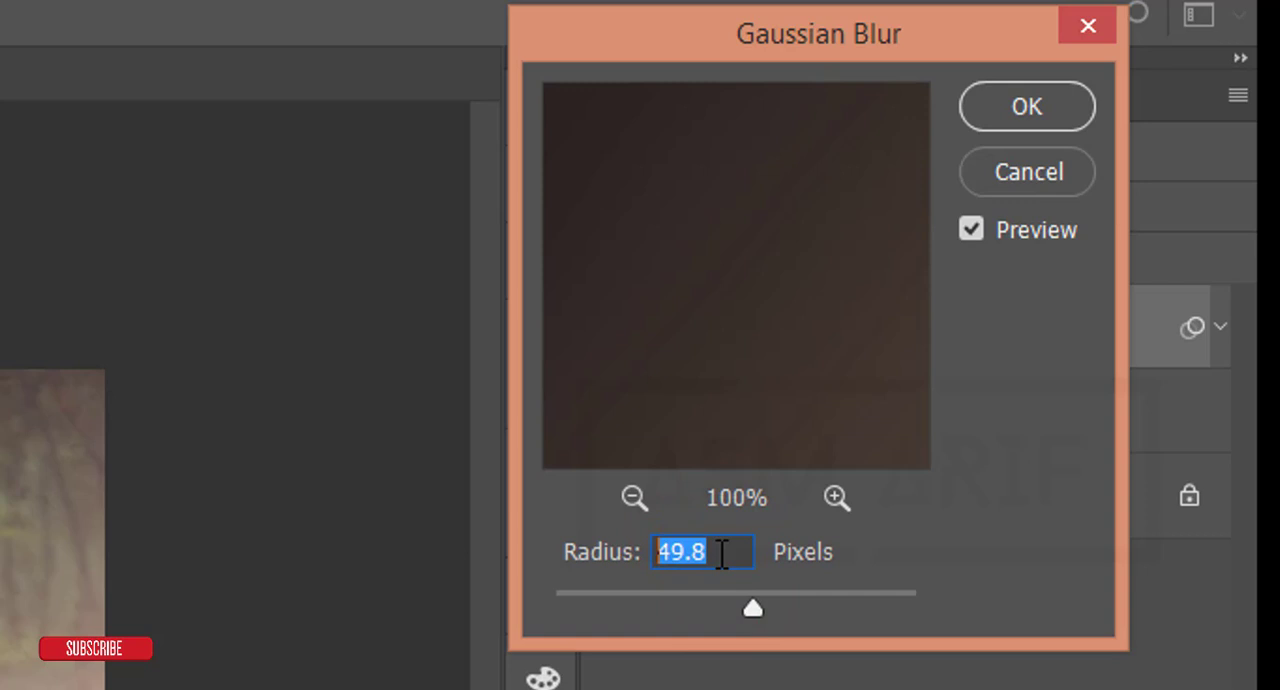
{"action": "left_click", "coordinate": [1024, 106]}
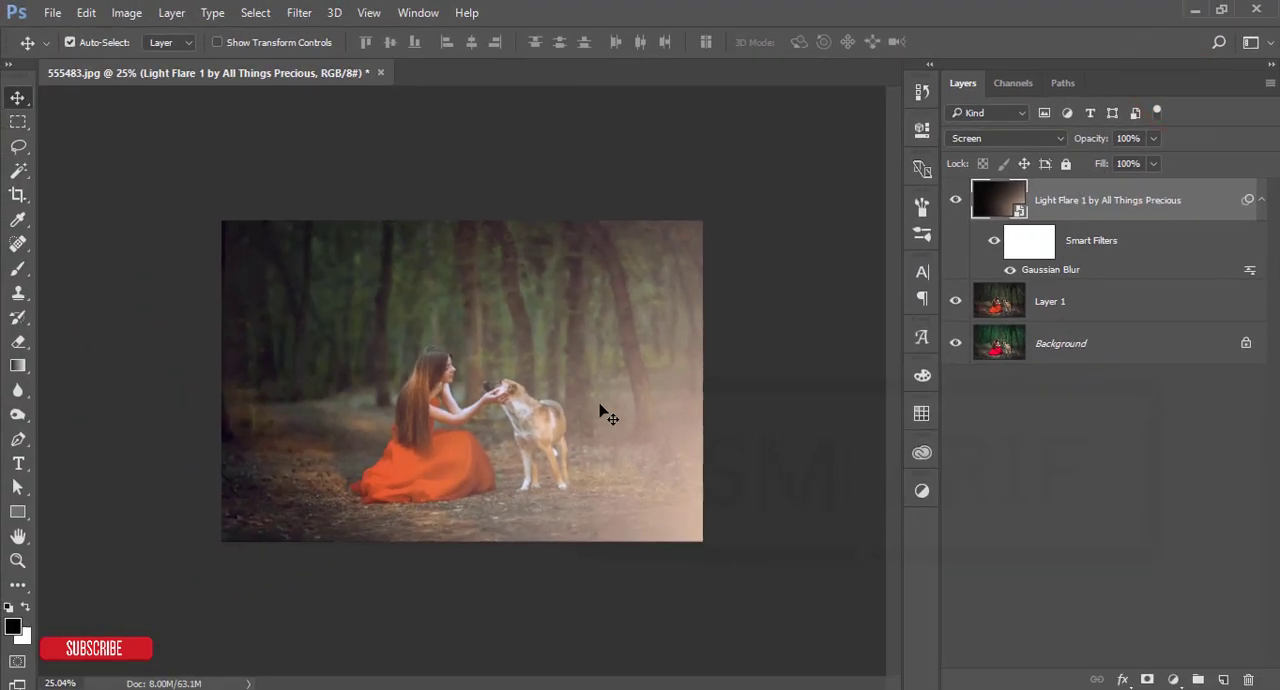
Drag the flare glow to the right, group it with Layer 1 as Group 1, and stamp a merged visible copy
{"action": "left_click_drag", "start_coordinate": [600, 410], "coordinate": [740, 516]}
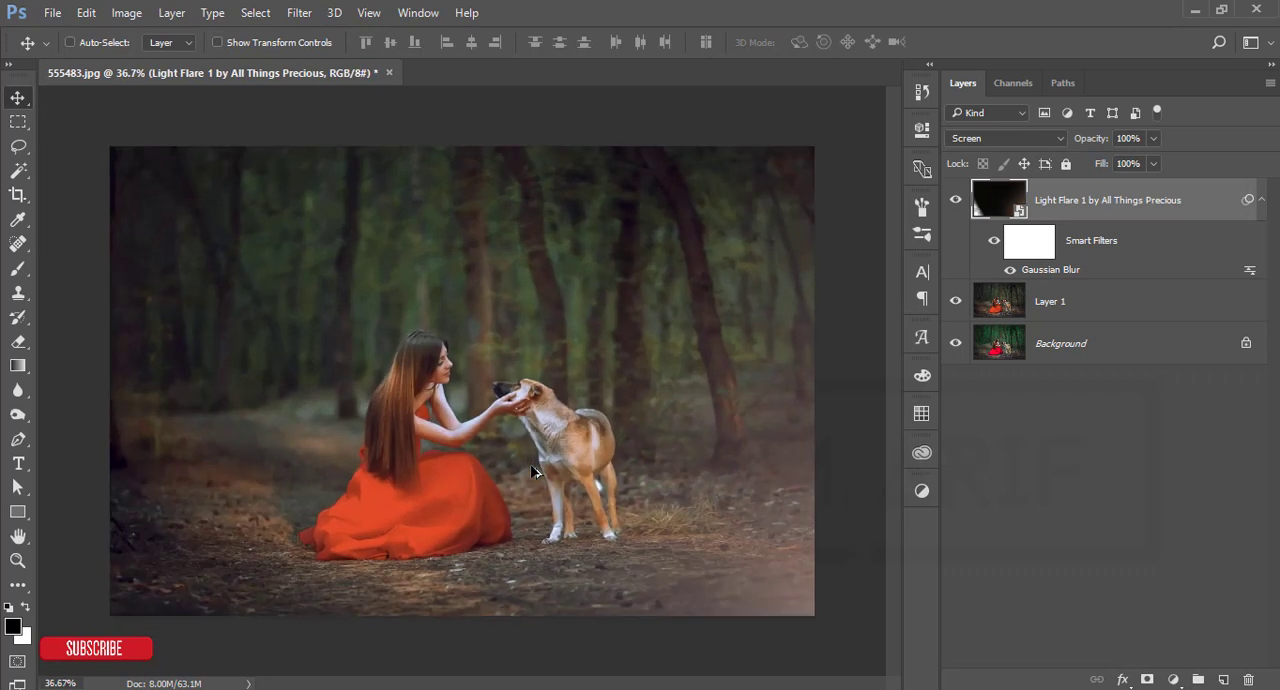
{"action": "left_click", "coordinate": [956, 200]}
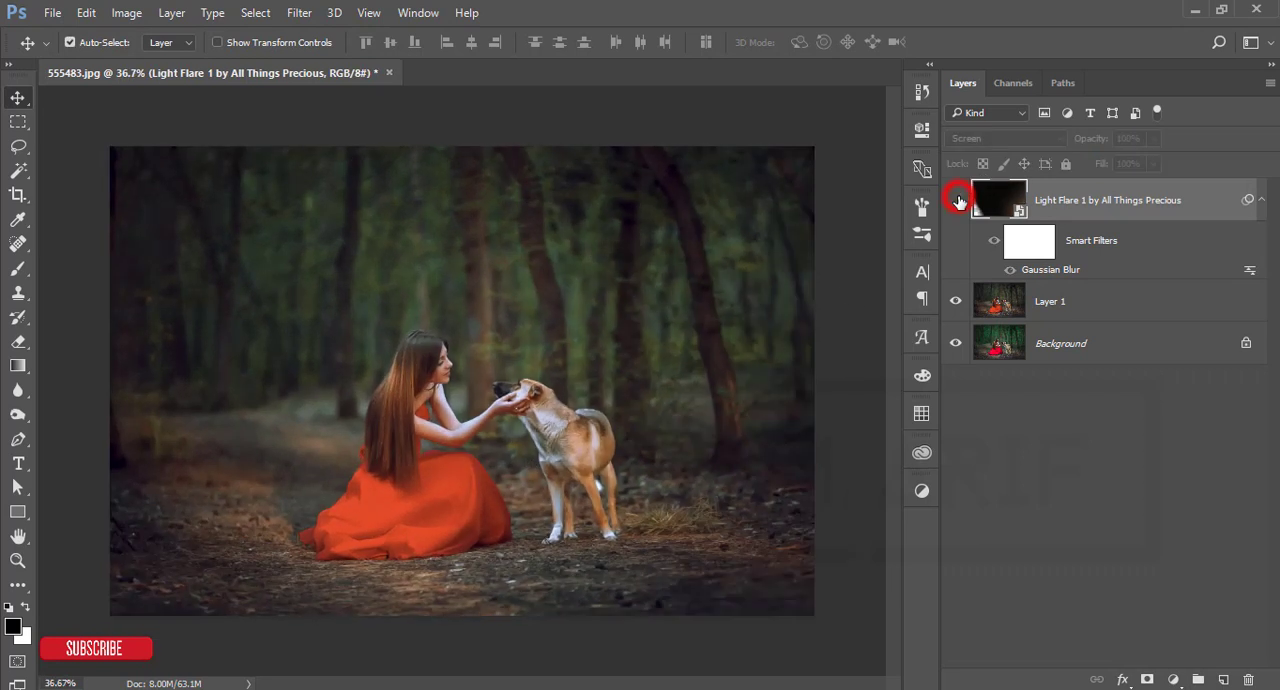
{"action": "left_click", "coordinate": [956, 200]}
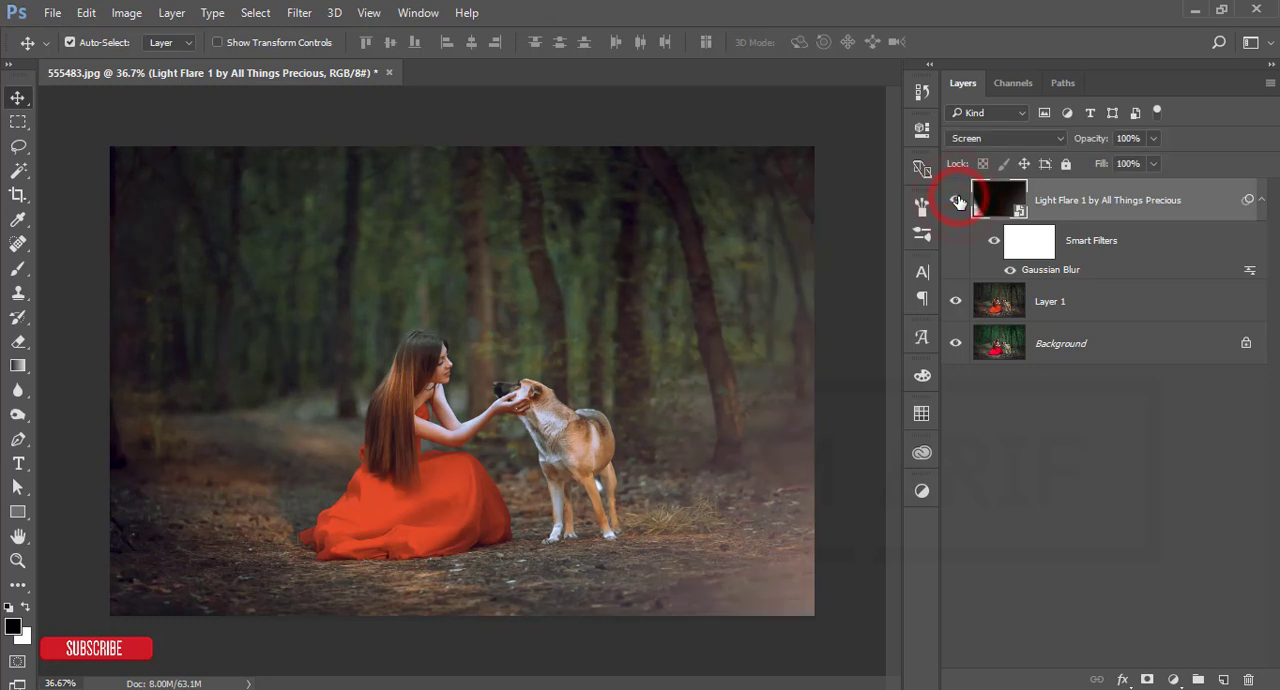
{"action": "left_click", "coordinate": [956, 200]}
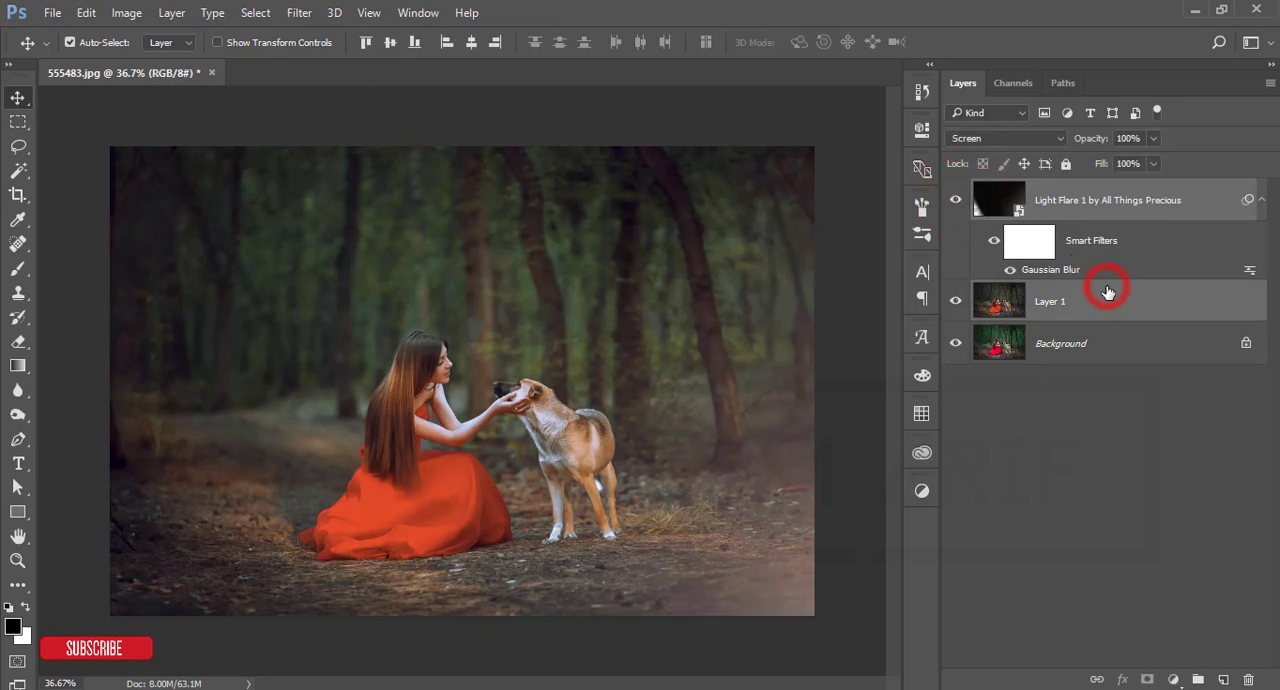
{"action": "key", "text": "ctrl+g"}
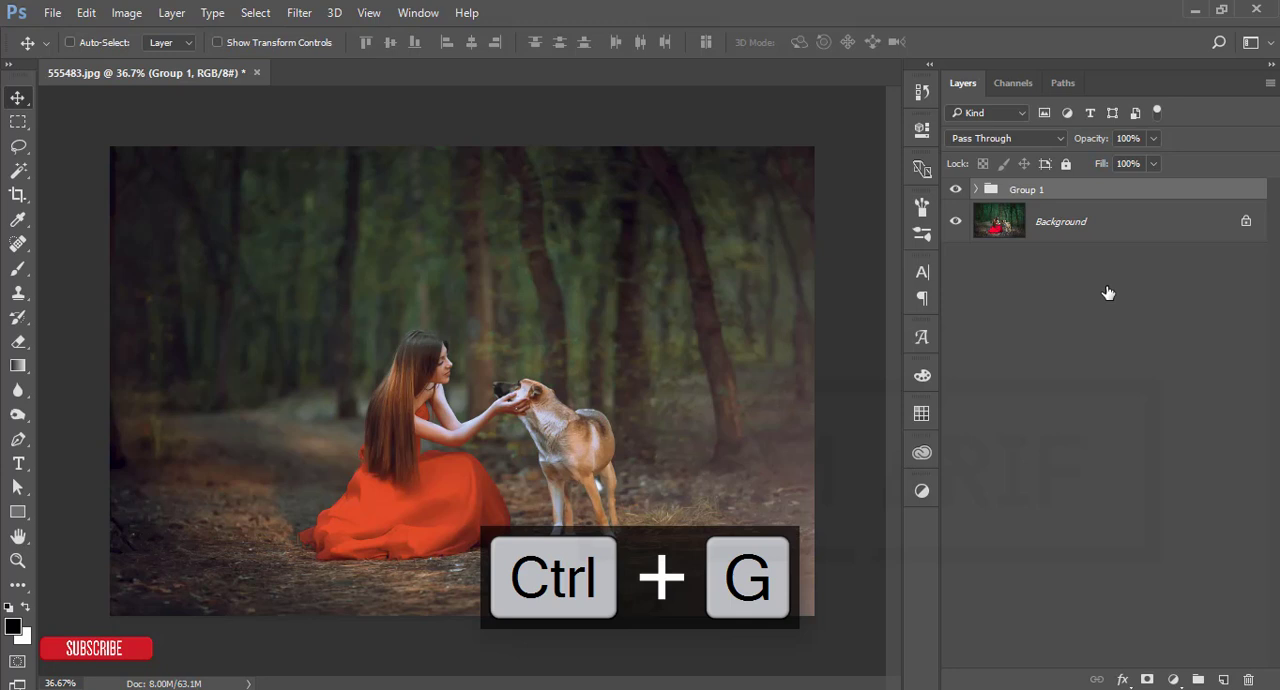
{"action": "key", "text": "Ctrl+Shift+Alt+E"}
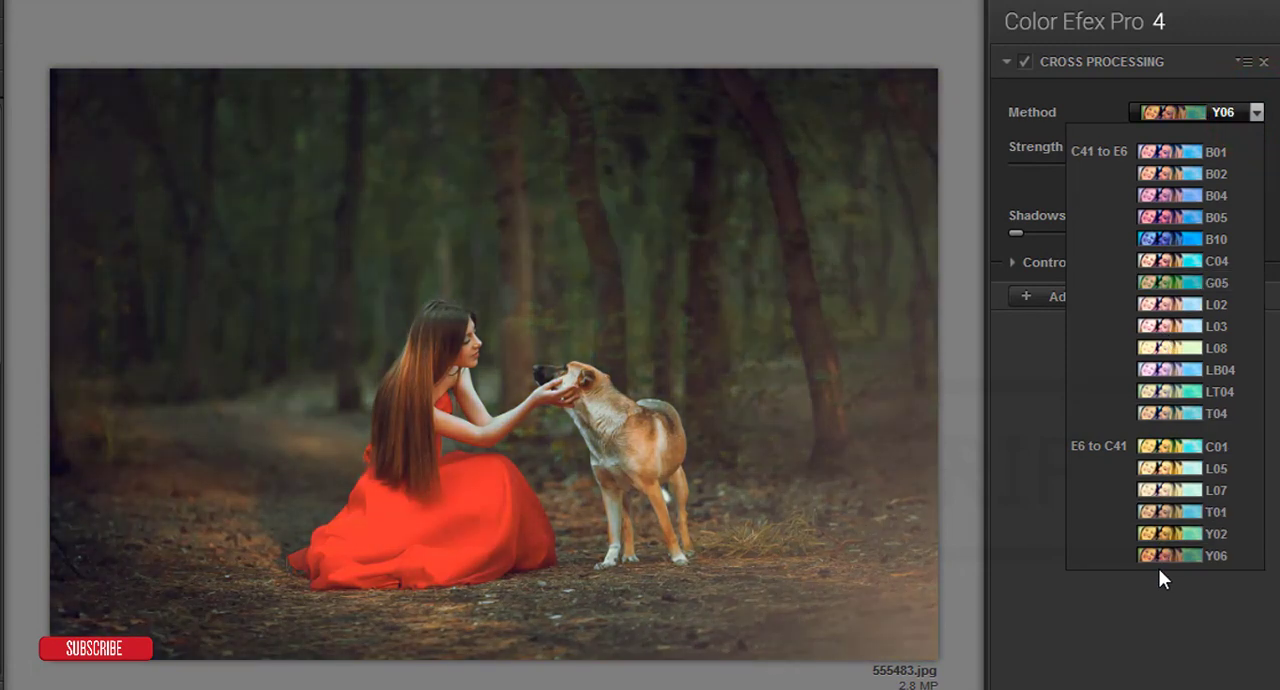
Try the G05 Cross Processing method, then settle on L08
{"action": "left_click", "coordinate": [1184, 280]}
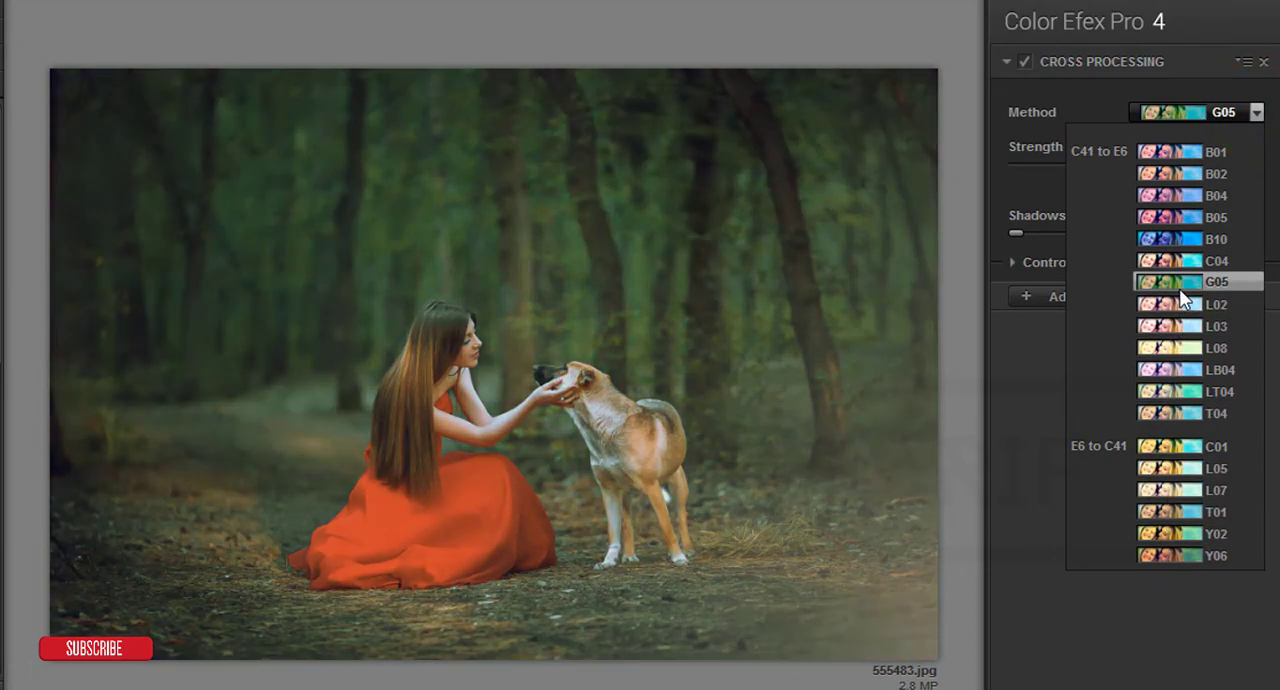
{"action": "left_click", "coordinate": [1216, 346]}
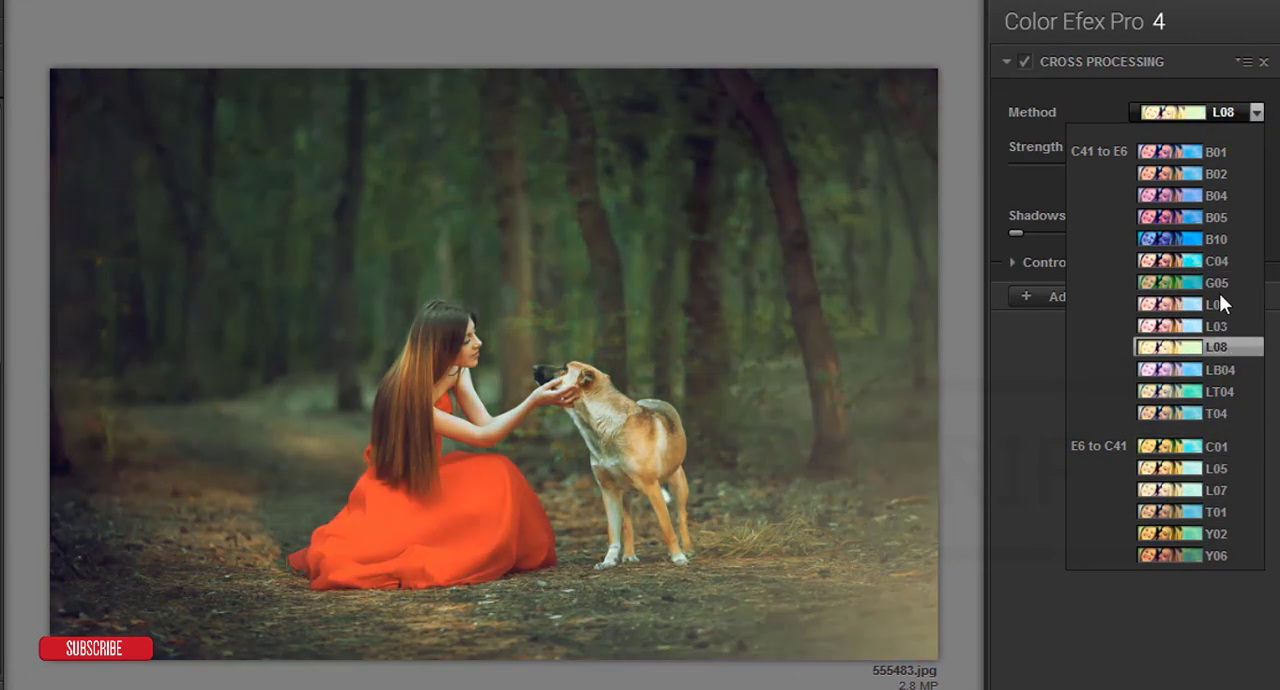
{"action": "left_click", "coordinate": [1216, 260]}
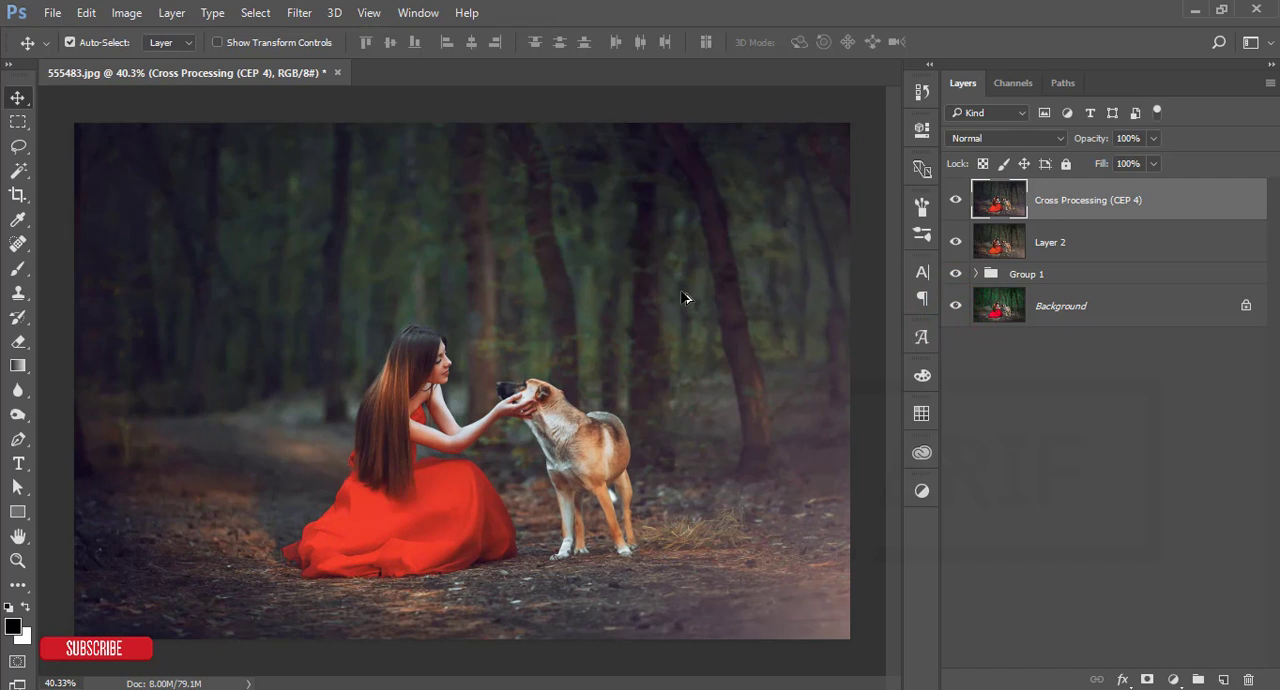
{"action": "mouse_move", "coordinate": [484, 308]}
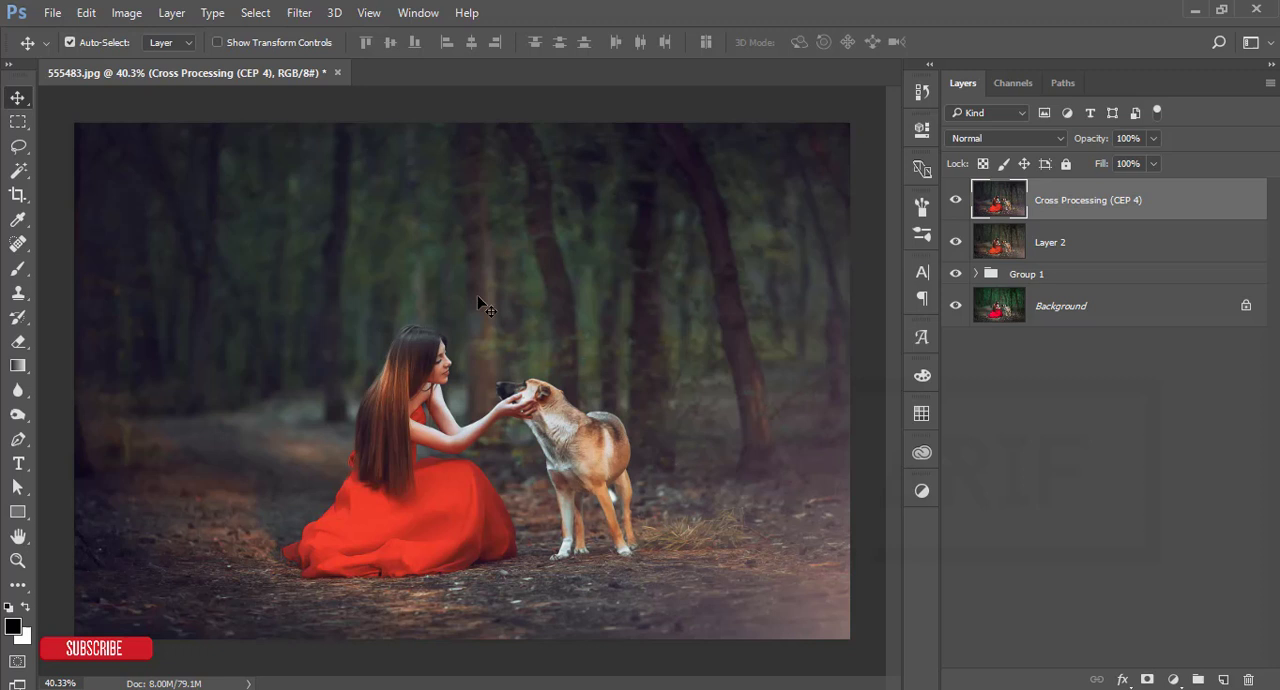
{"action": "mouse_move", "coordinate": [452, 338]}
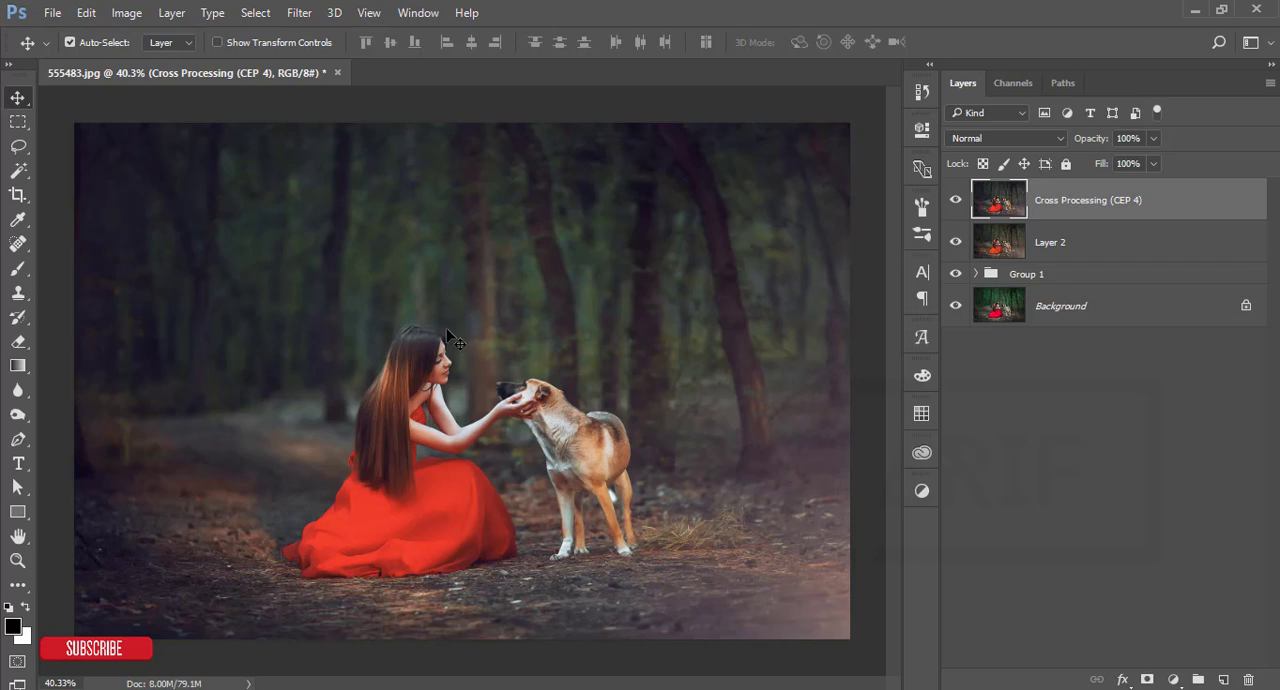
{"action": "mouse_move", "coordinate": [700, 310]}
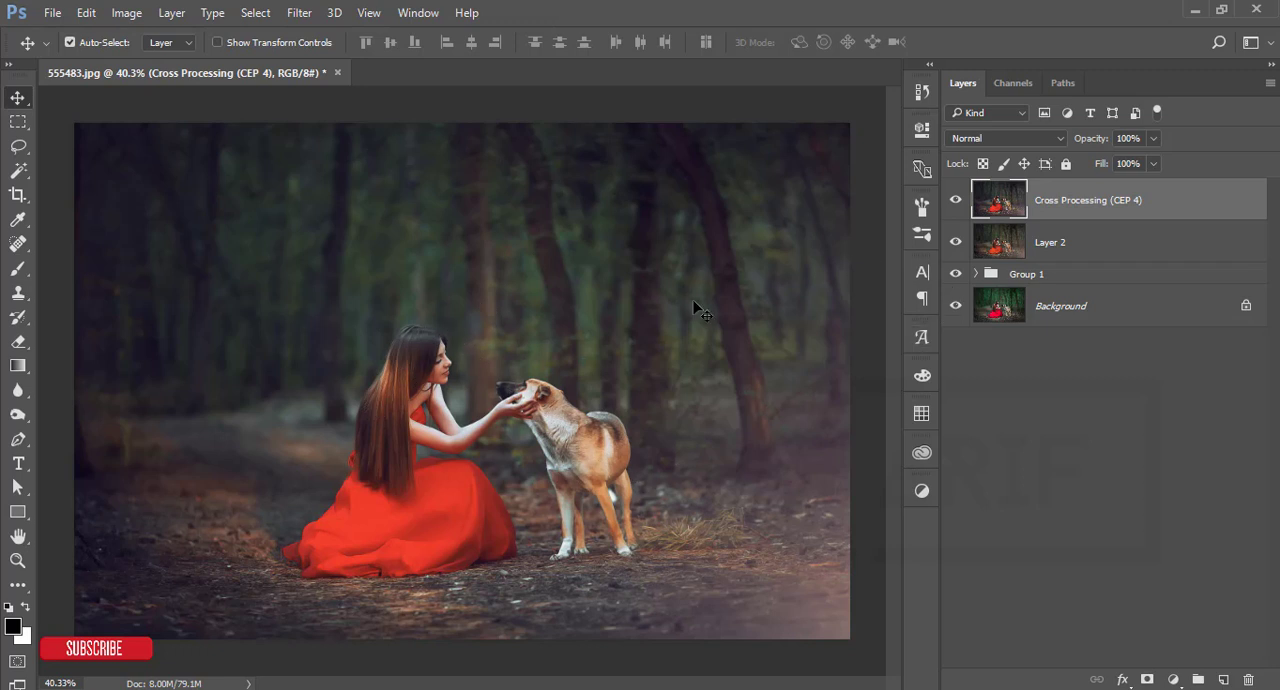
Alt-toggle the Background eye to compare the graded result with the original, then show all layers again
{"action": "left_click", "coordinate": [956, 304]}
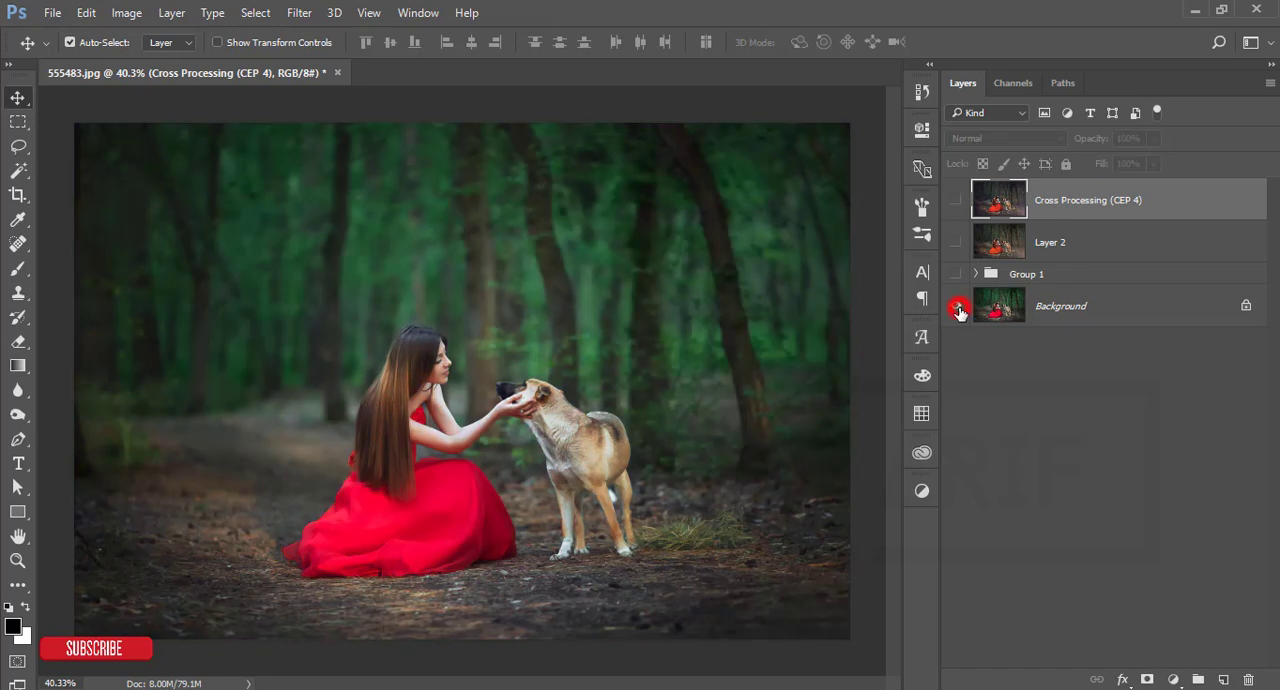
{"action": "left_click", "coordinate": [956, 304]}
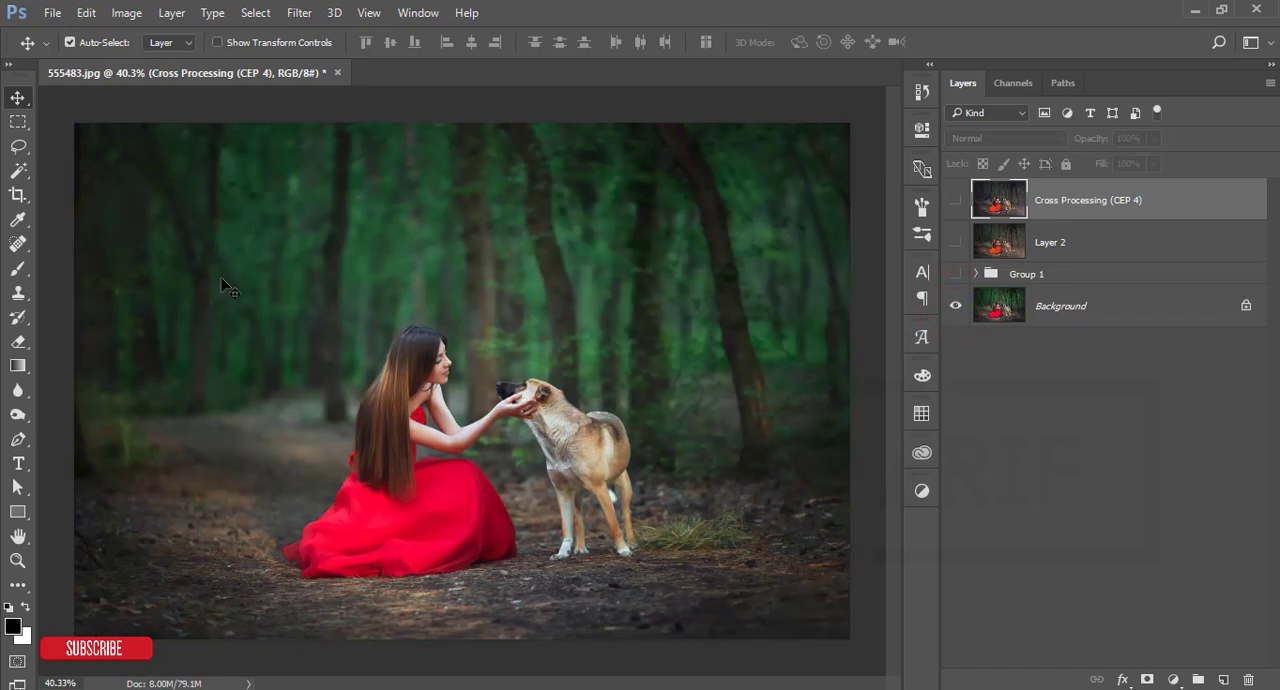
{"action": "mouse_move", "coordinate": [656, 310]}
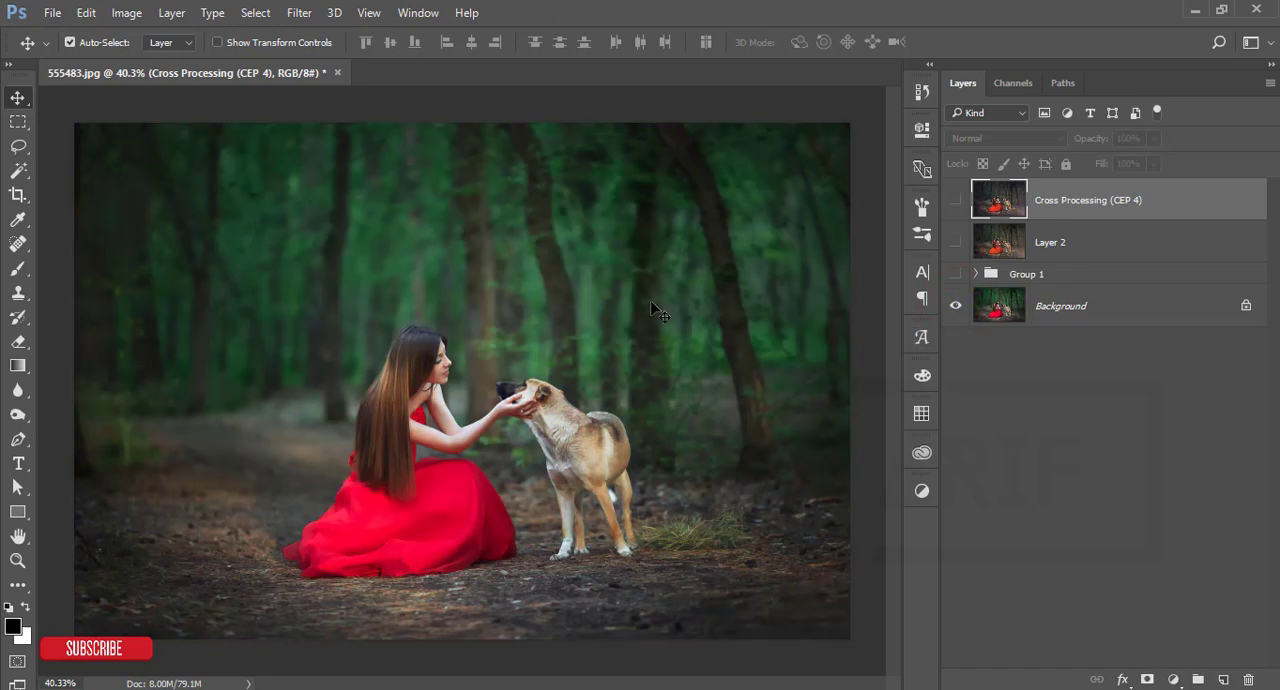
{"action": "left_click", "coordinate": [956, 306]}
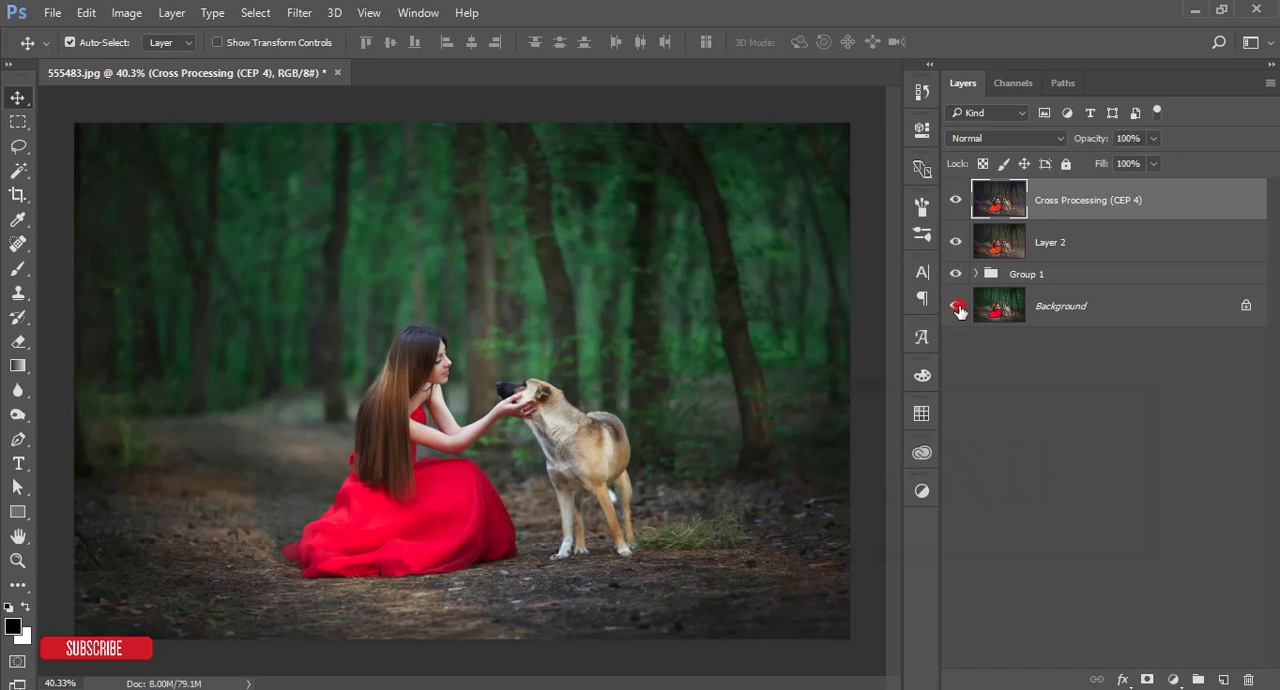